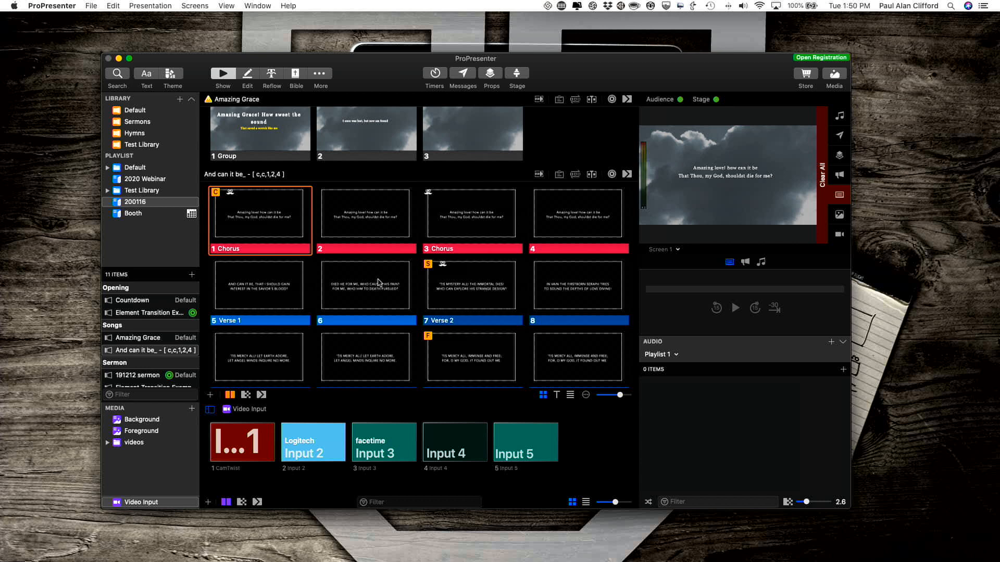
pyautogui.moveTo(311, 85)
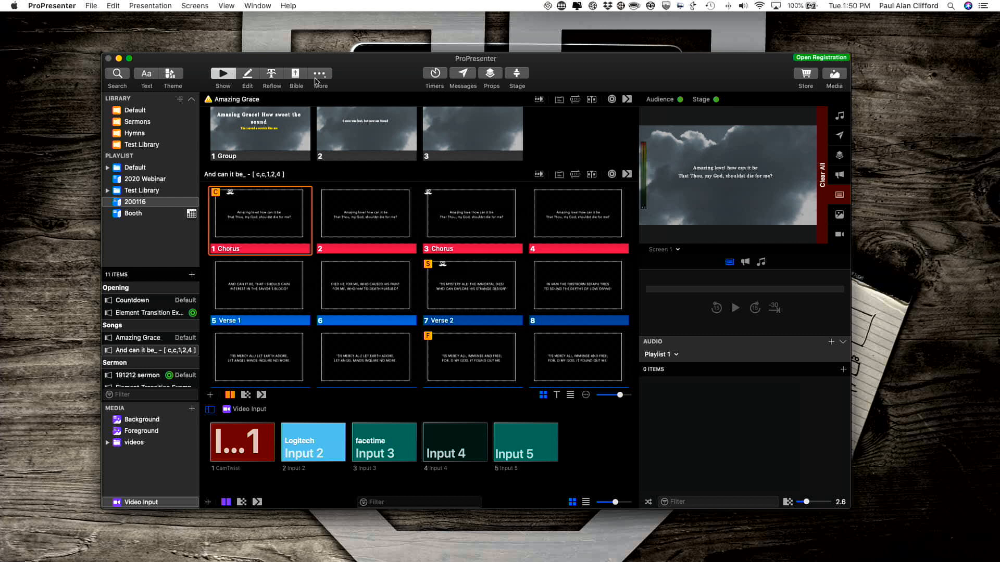
pyautogui.moveTo(320, 73)
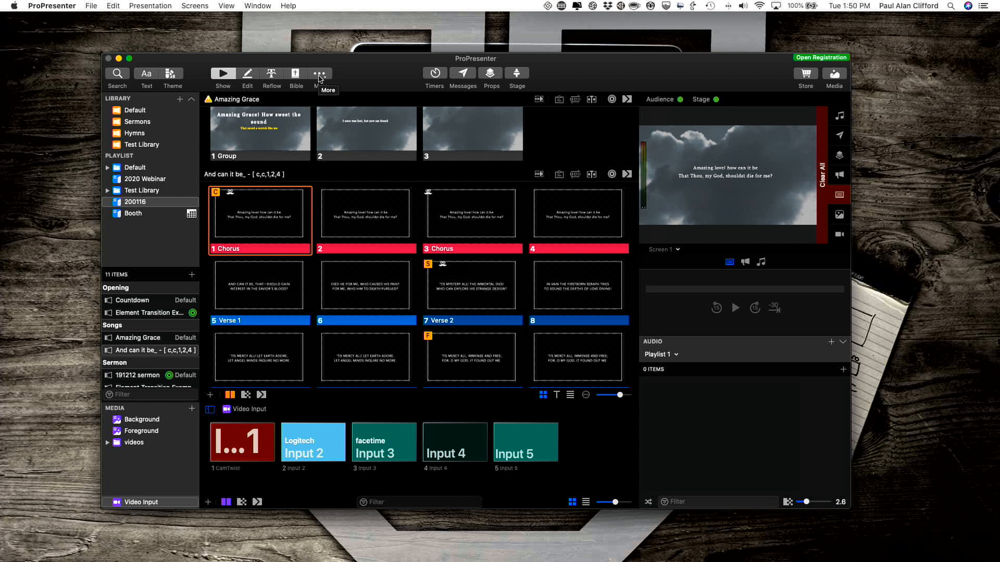
# Step: Open the Theme Editor from the More toolbar menu
pyautogui.click(319, 73)
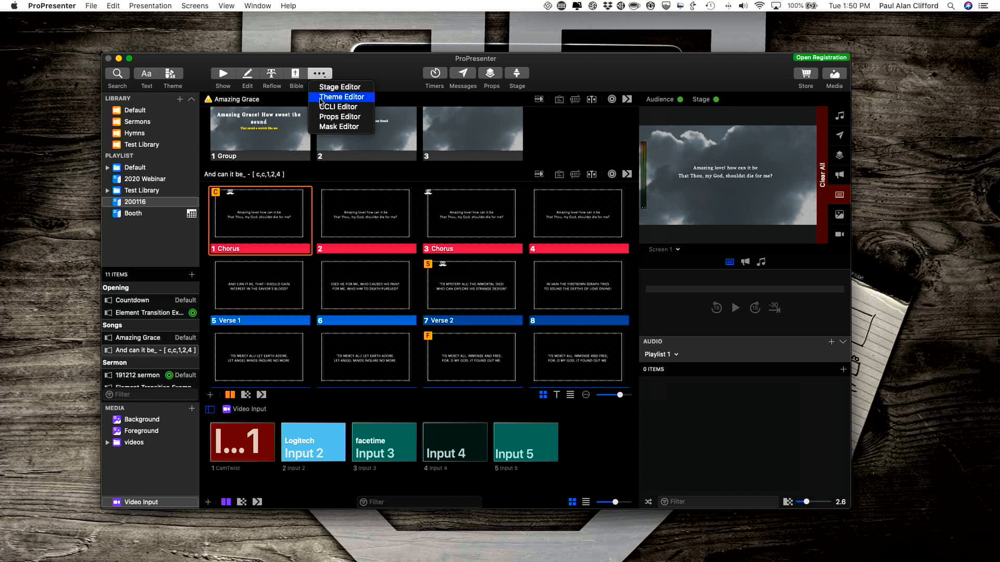
pyautogui.click(342, 97)
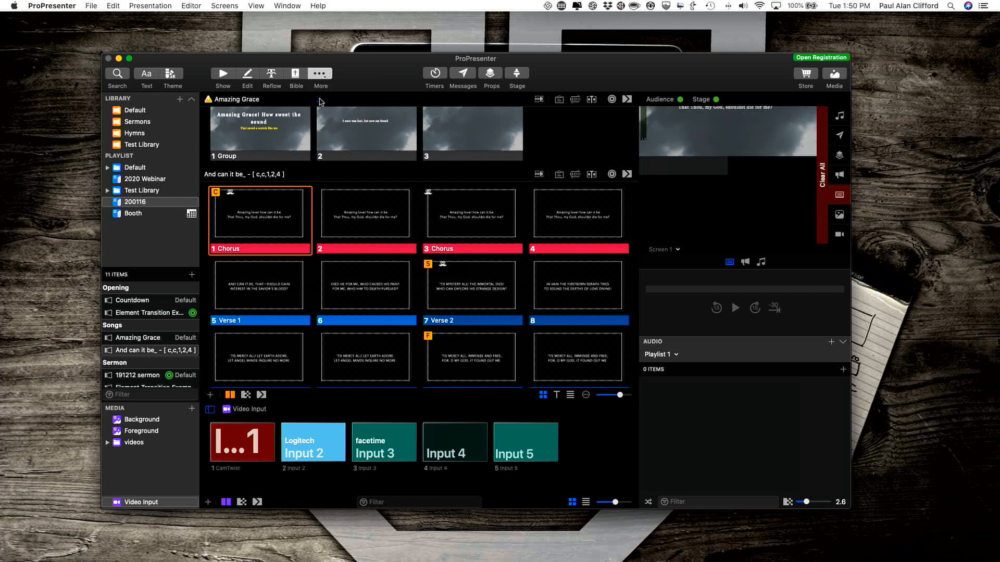
# Step: Load the 'All caps in a box' theme in the Theme Editor
pyautogui.click(171, 75)
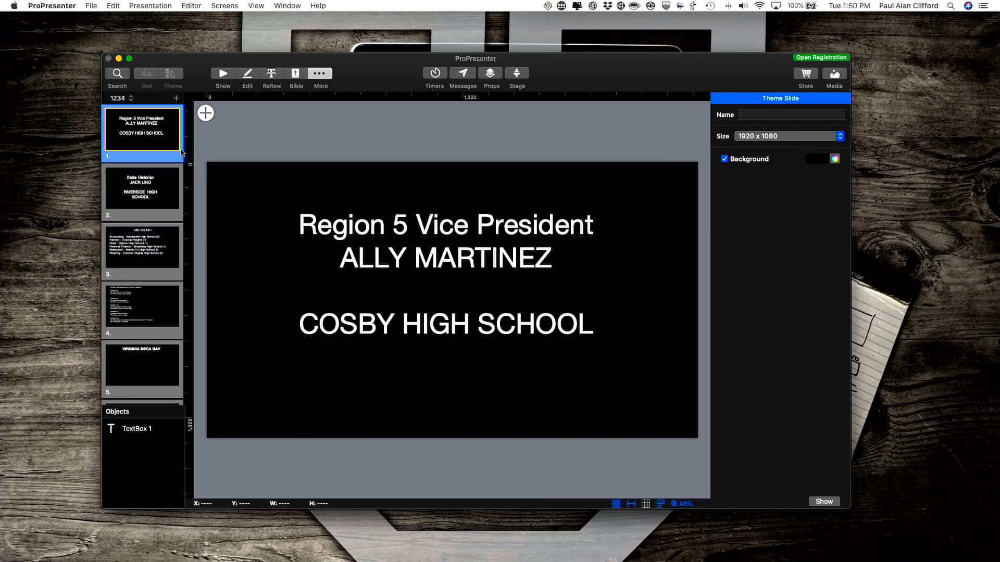
pyautogui.moveTo(132, 101)
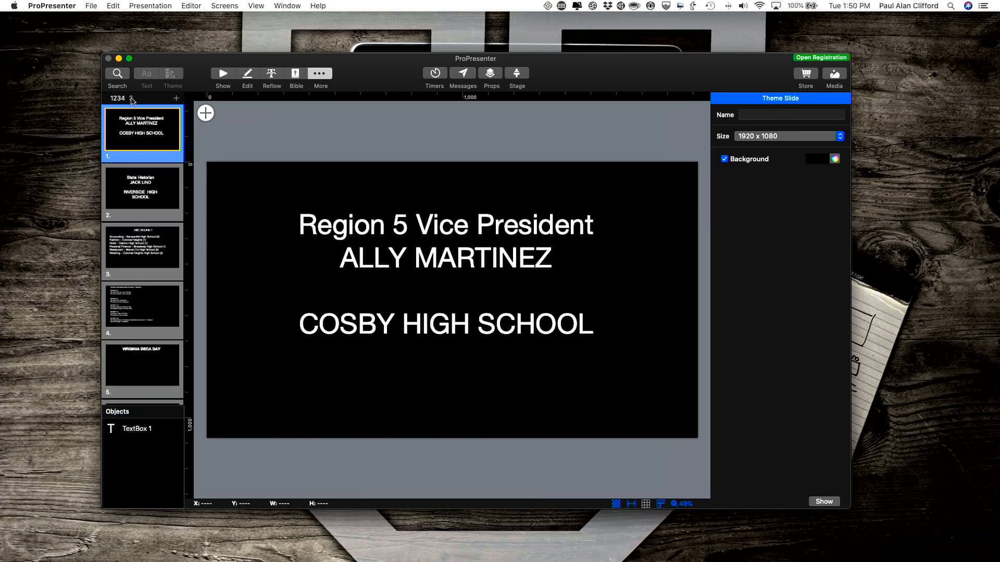
pyautogui.click(118, 98)
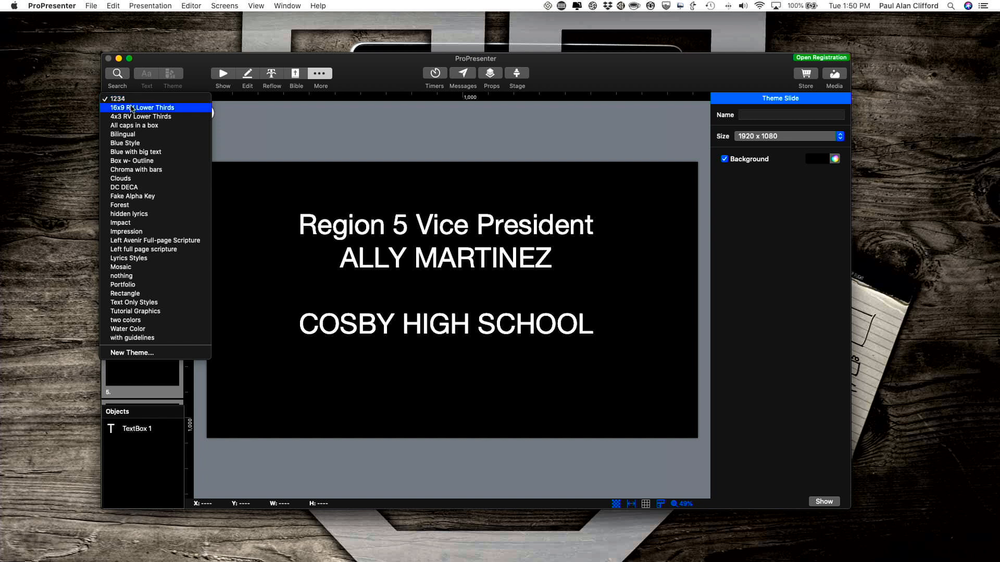
pyautogui.moveTo(134, 125)
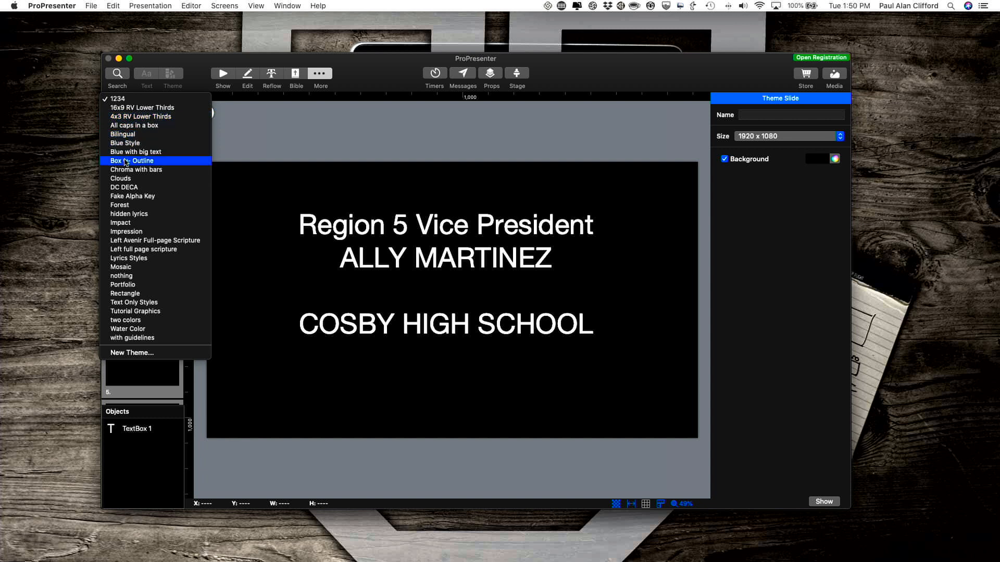
pyautogui.click(134, 125)
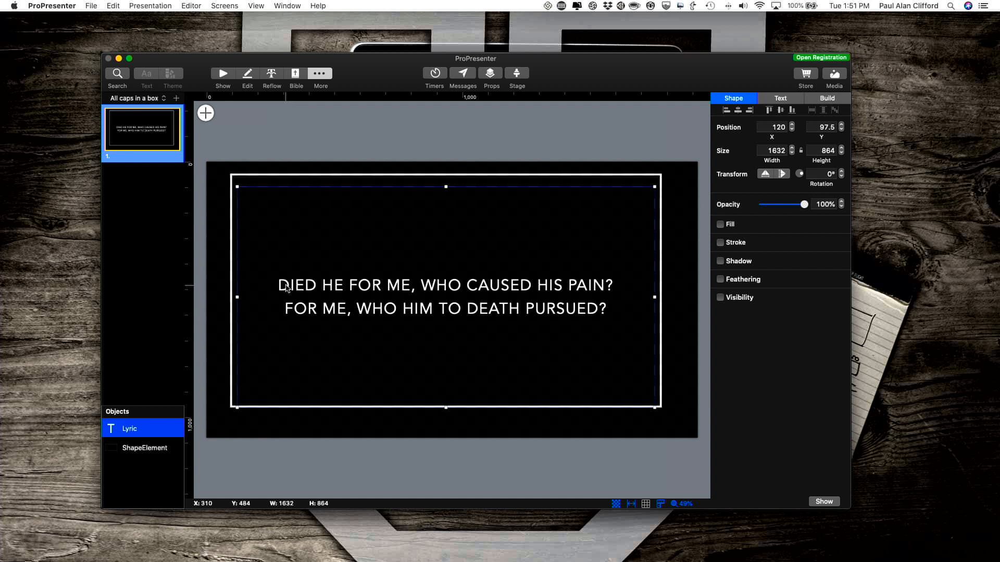
# Step: Set the lyric text in the box slide to CMG Sans Regular, size 60
pyautogui.click(780, 98)
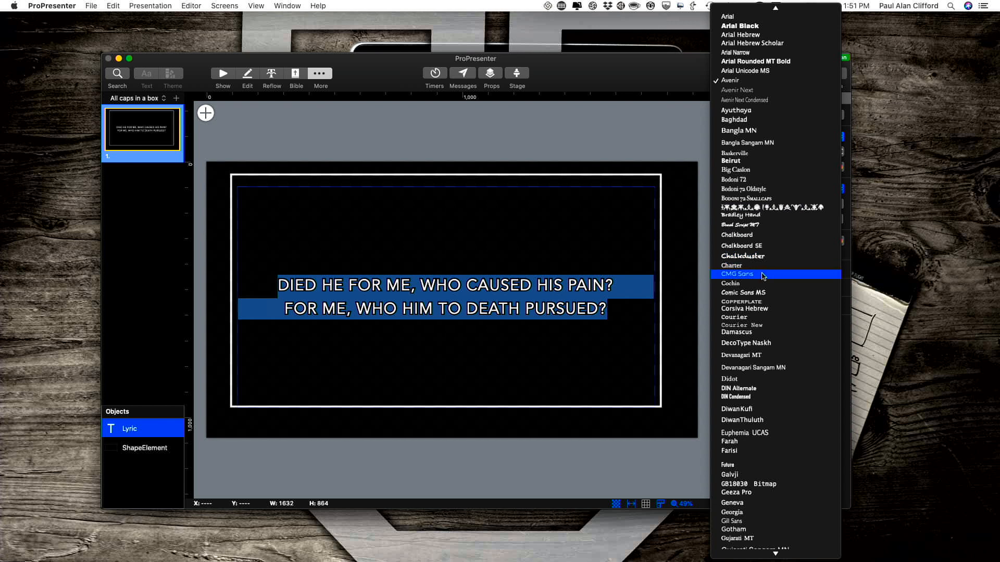
pyautogui.click(736, 274)
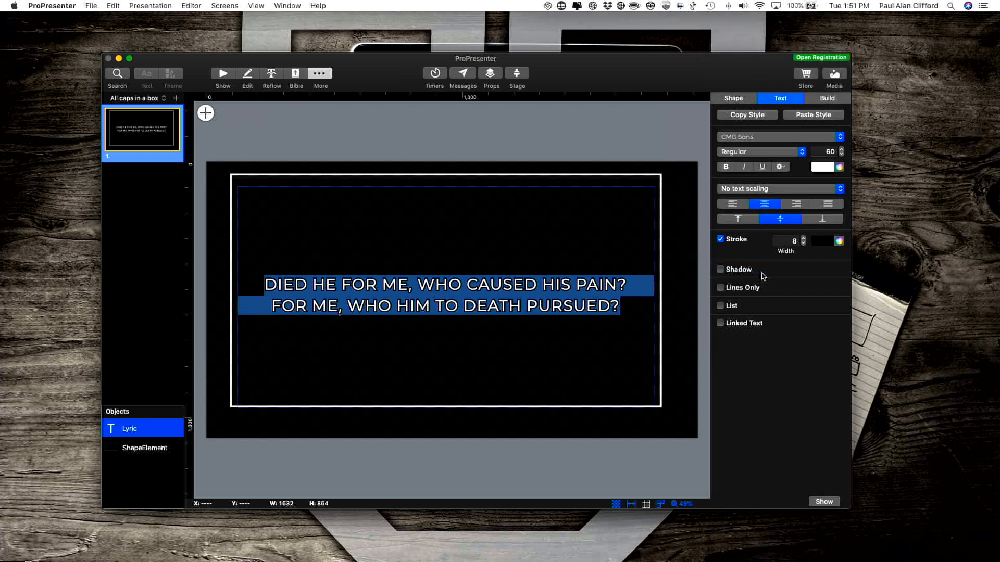
pyautogui.moveTo(356, 200)
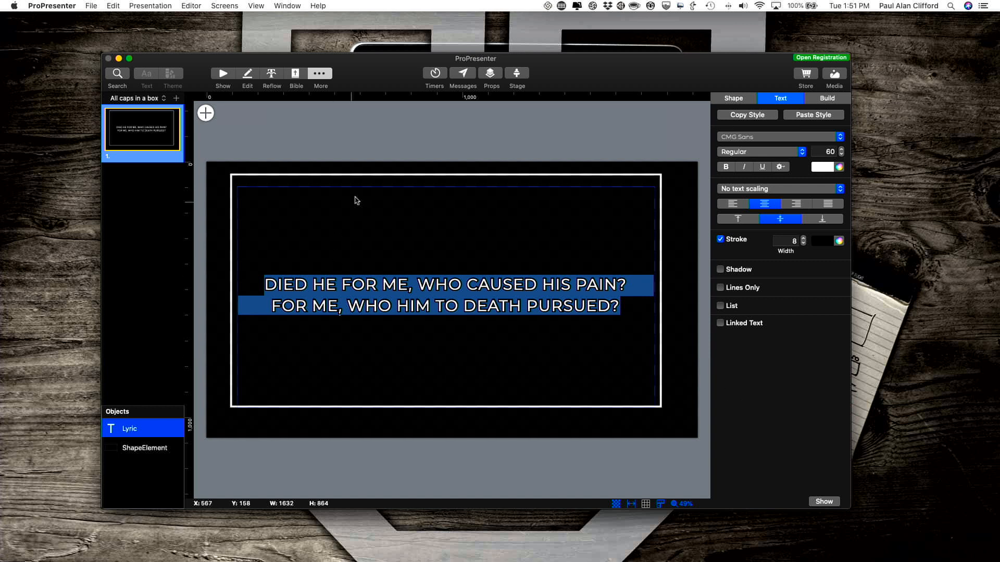
pyautogui.moveTo(408, 320)
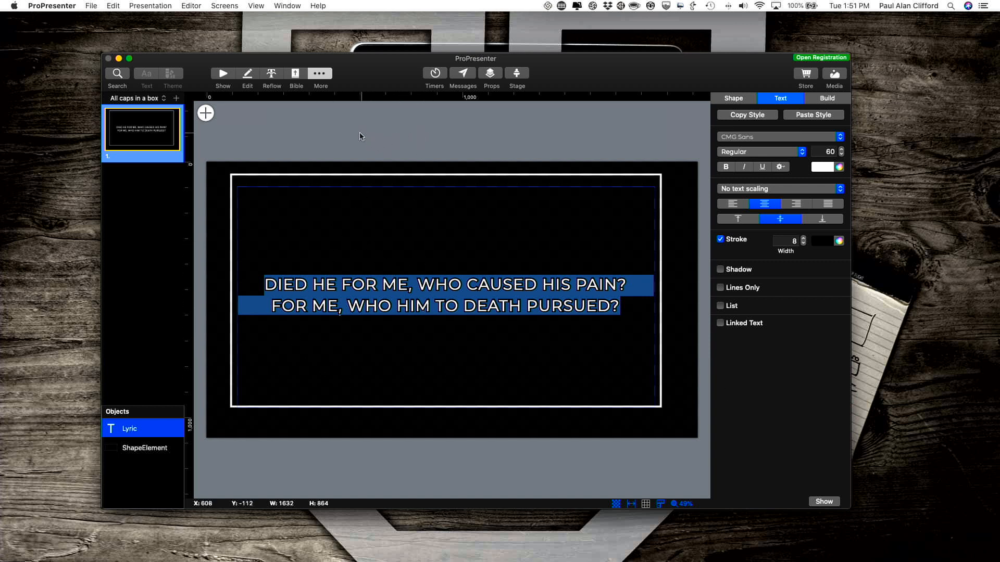
pyautogui.moveTo(319, 218)
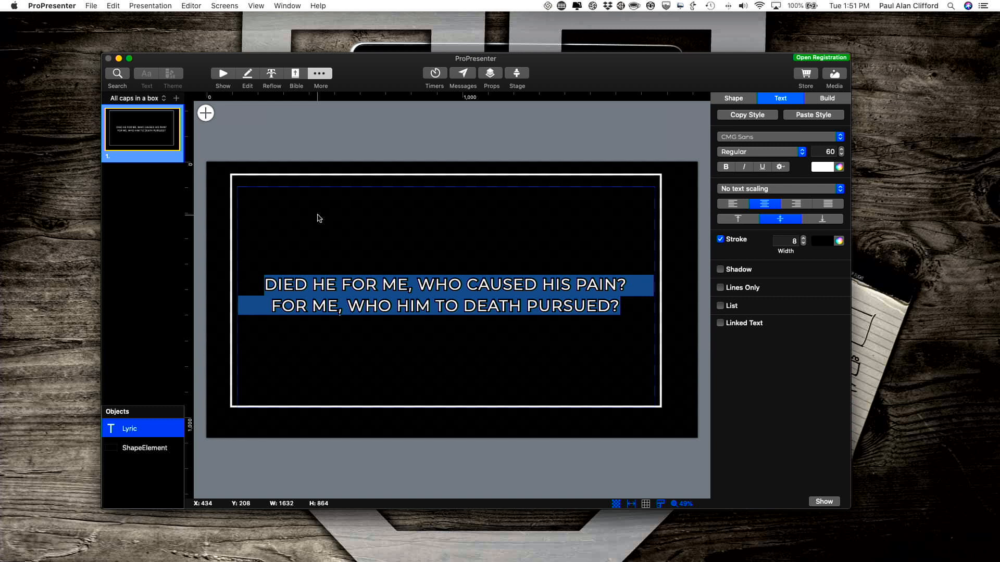
pyautogui.moveTo(248, 276)
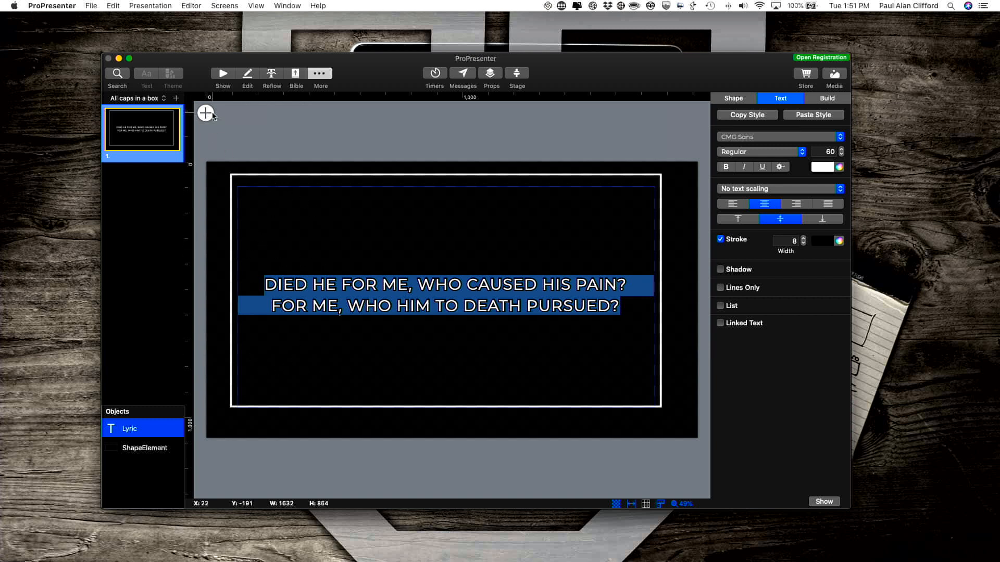
pyautogui.click(205, 113)
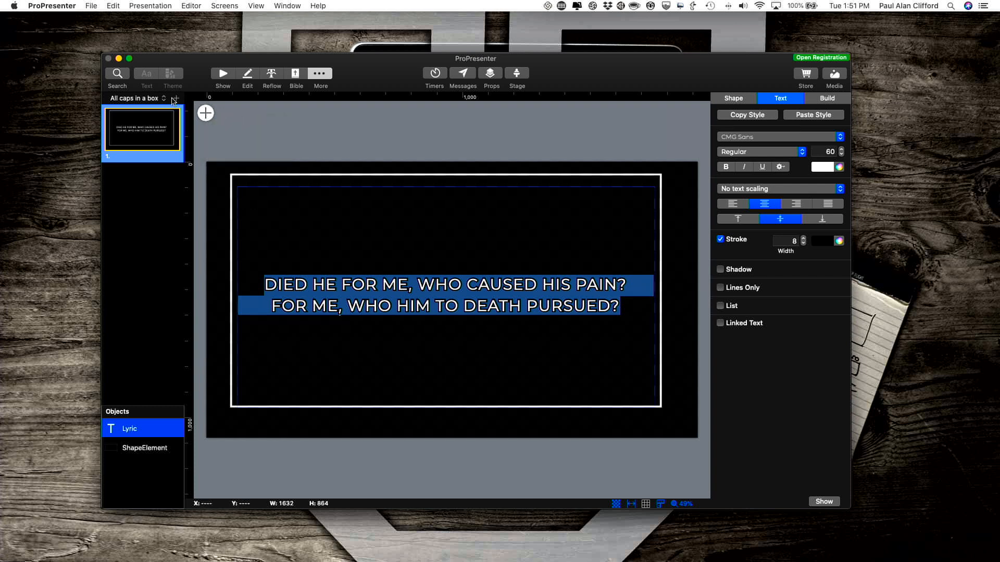
# Step: Add a second theme slide whose text is all capitals in CMG Sans, without the rectangle
pyautogui.click(205, 113)
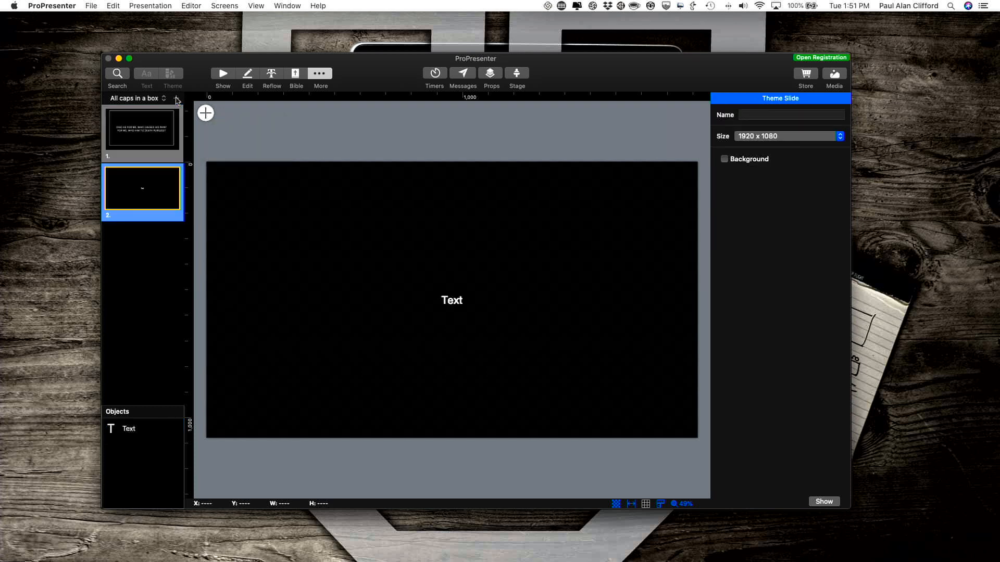
pyautogui.moveTo(499, 322)
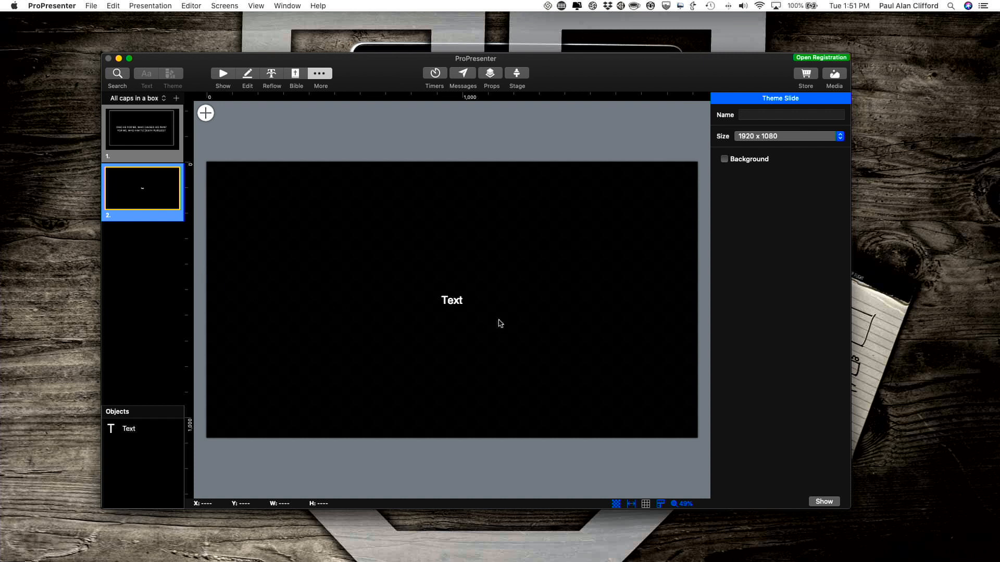
pyautogui.click(451, 300)
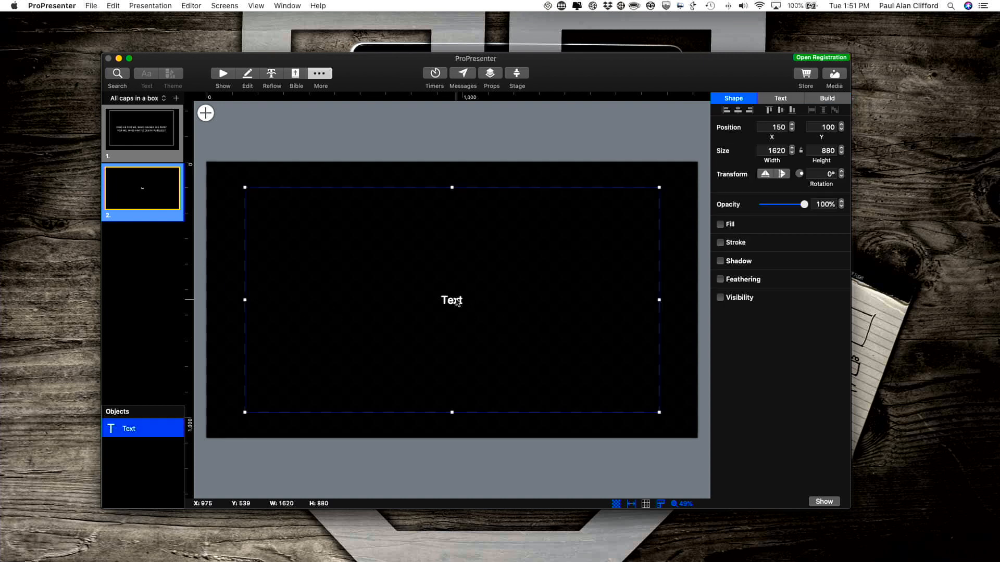
pyautogui.moveTo(451, 301)
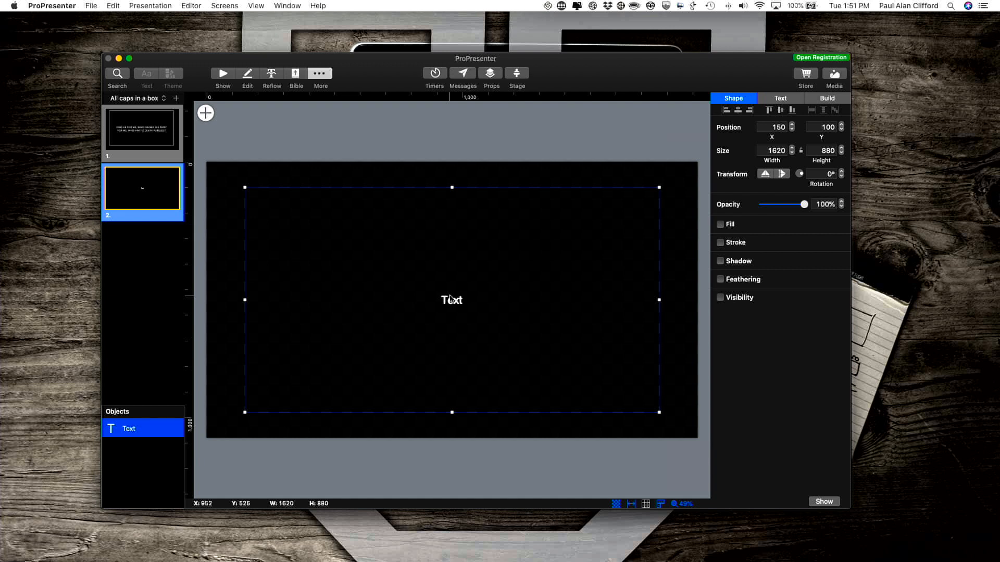
pyautogui.moveTo(451, 301)
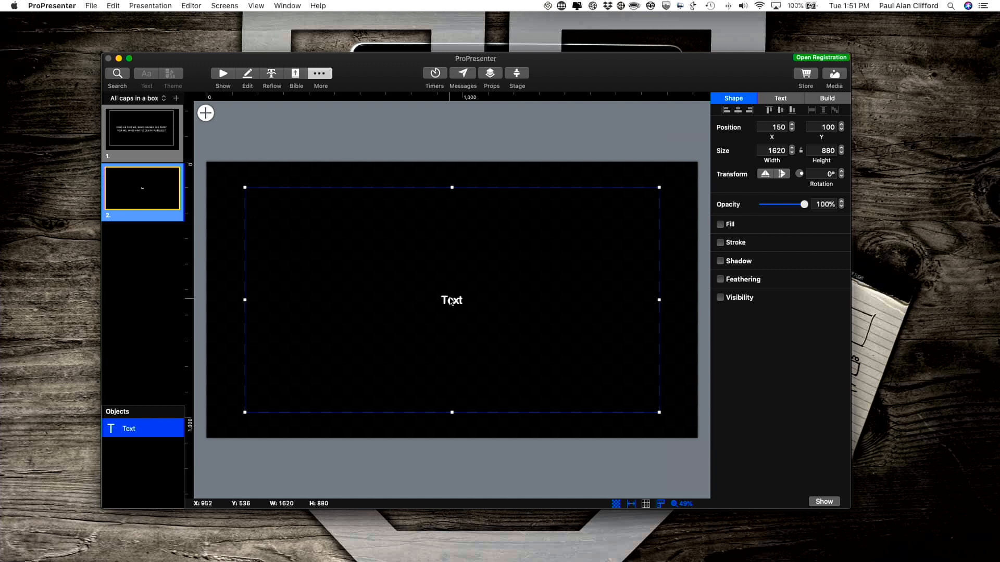
pyautogui.click(780, 98)
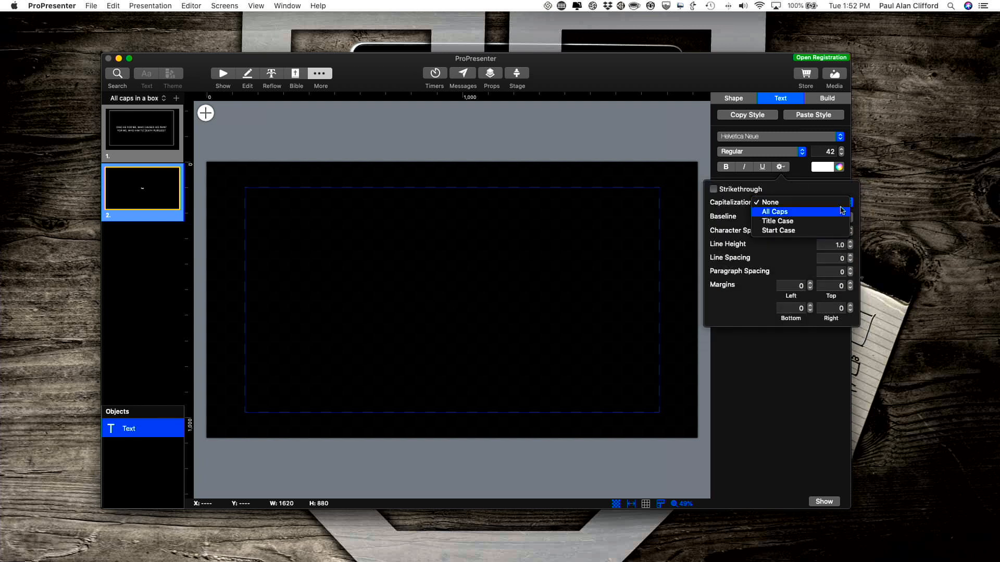
pyautogui.click(773, 212)
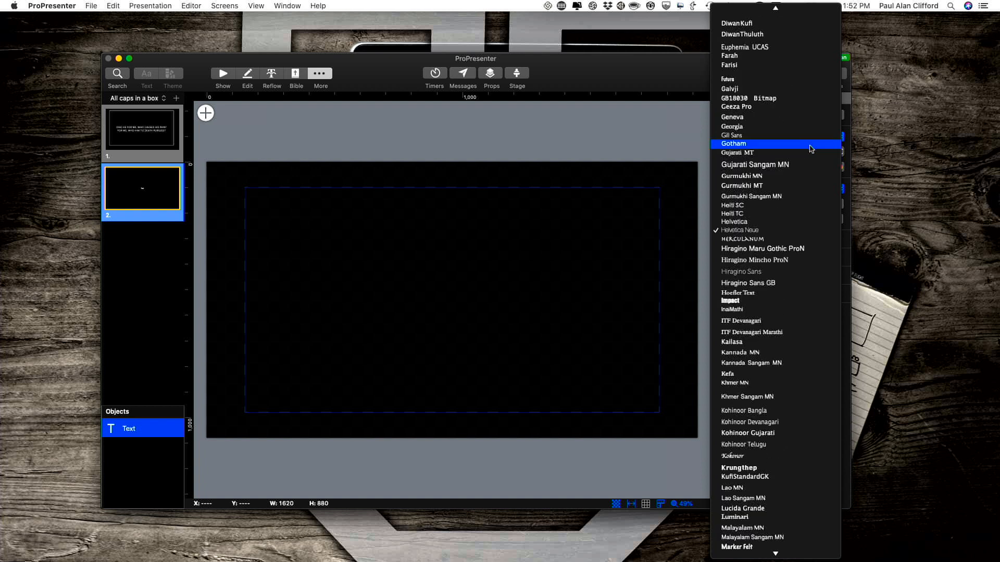
pyautogui.scroll(3)
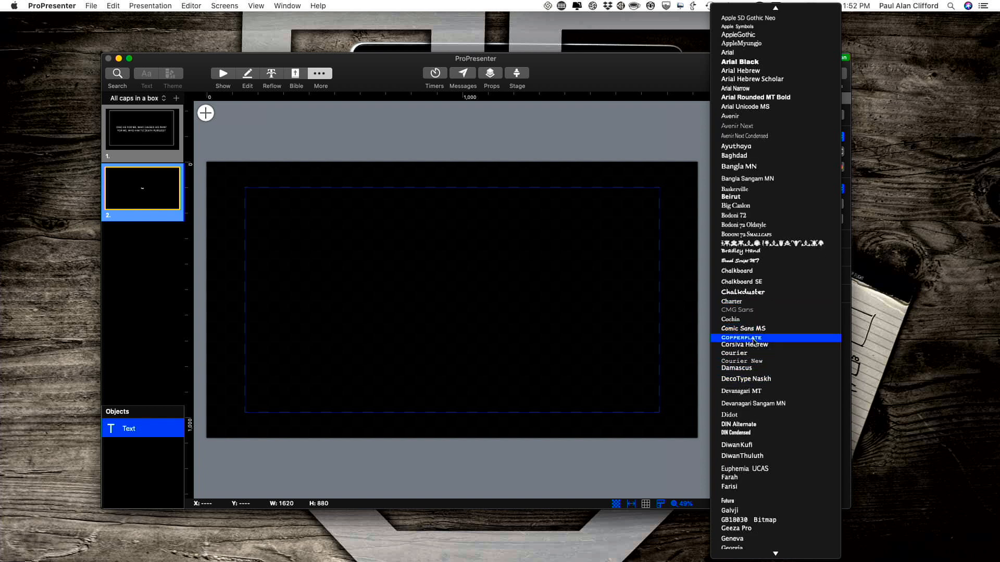
pyautogui.click(736, 319)
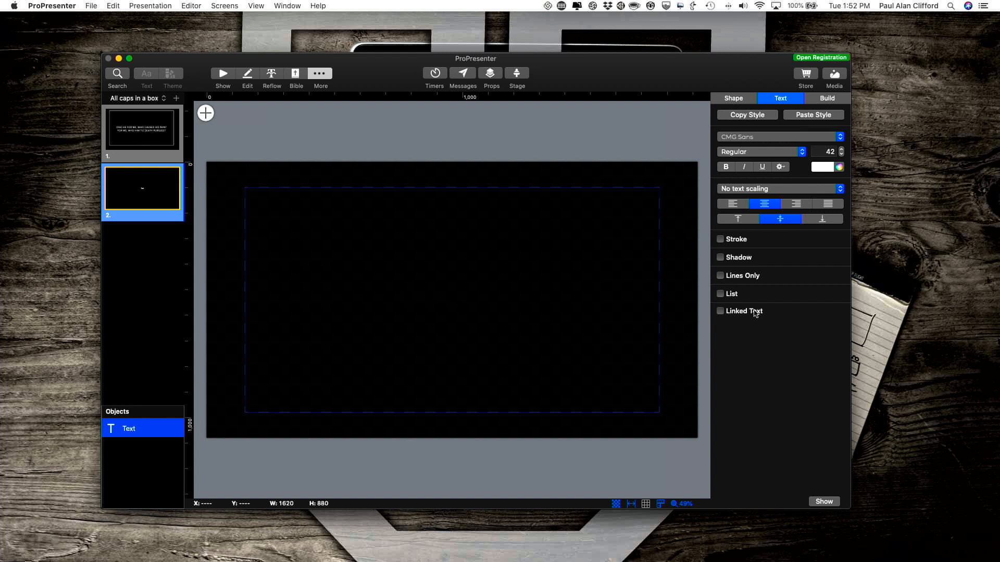
pyautogui.moveTo(444, 303)
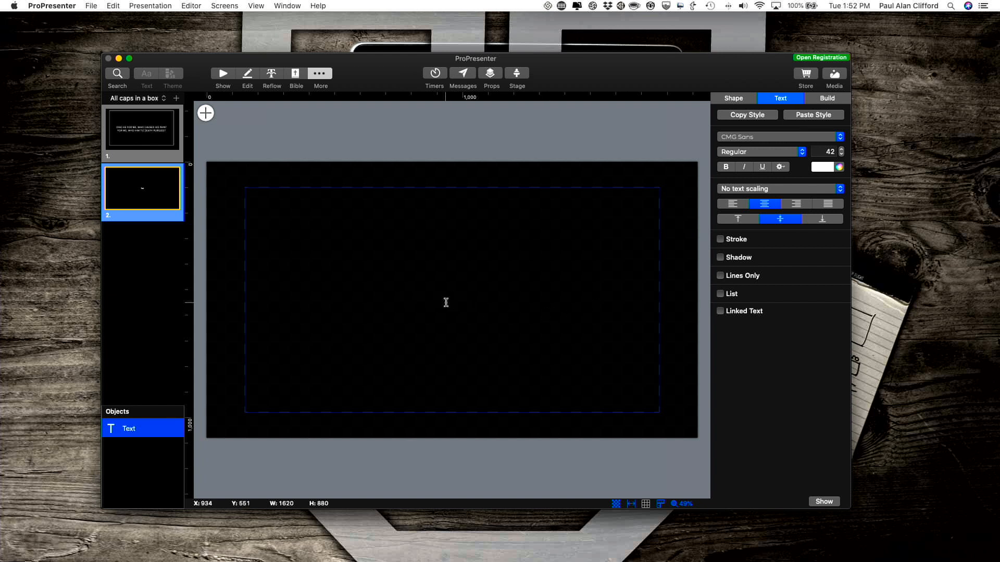
# Step: Enter 'EXAMPLE TEXT GOES HERE' as the second slide's placeholder text
pyautogui.write('EX')
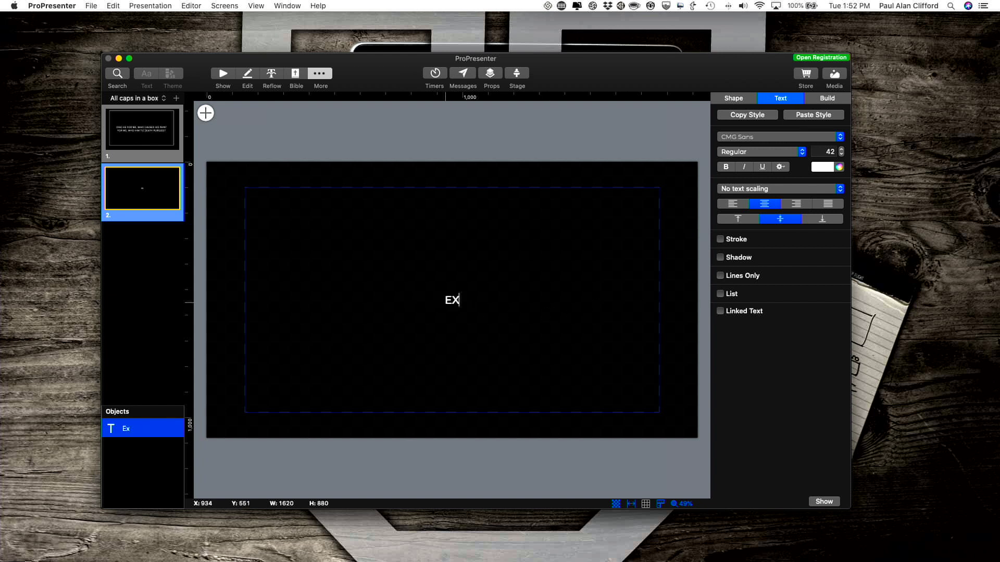
pyautogui.write('AMPLE TE')
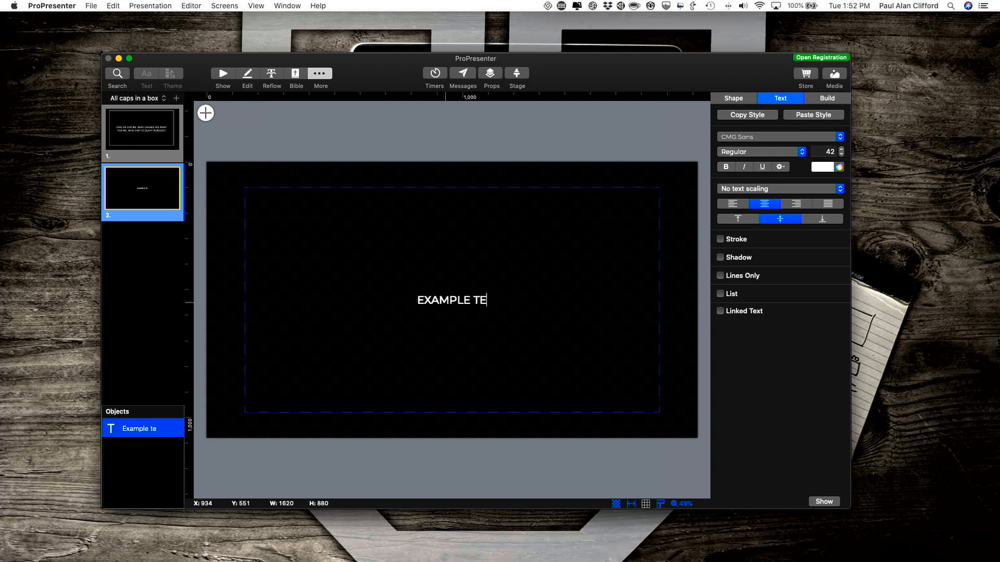
pyautogui.write('XT GOES')
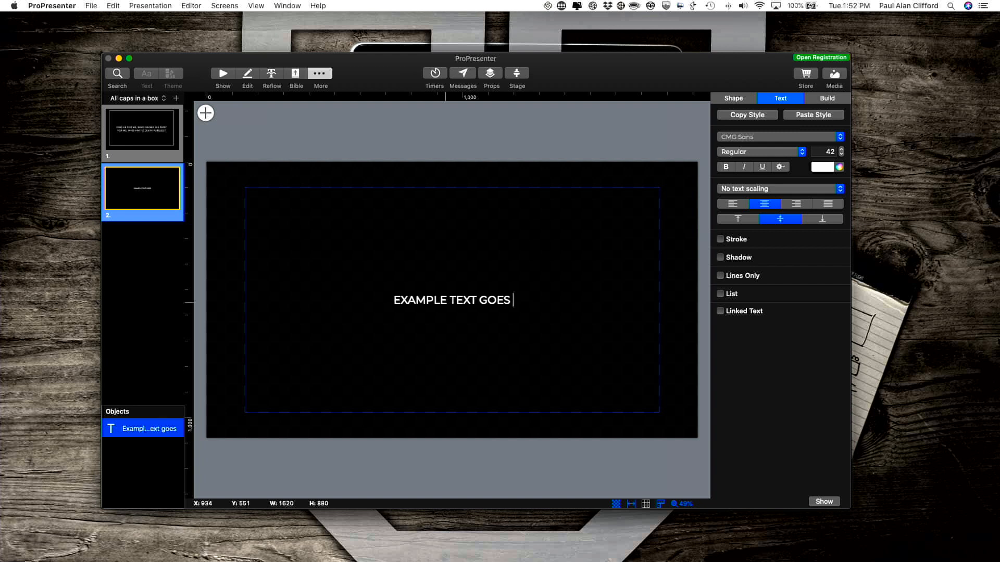
pyautogui.write('HERE')
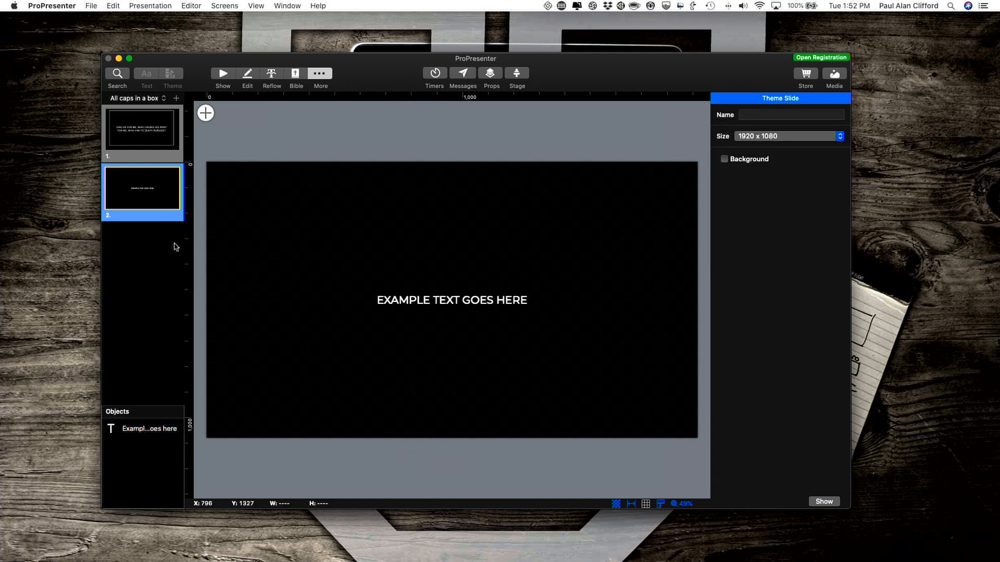
pyautogui.click(141, 130)
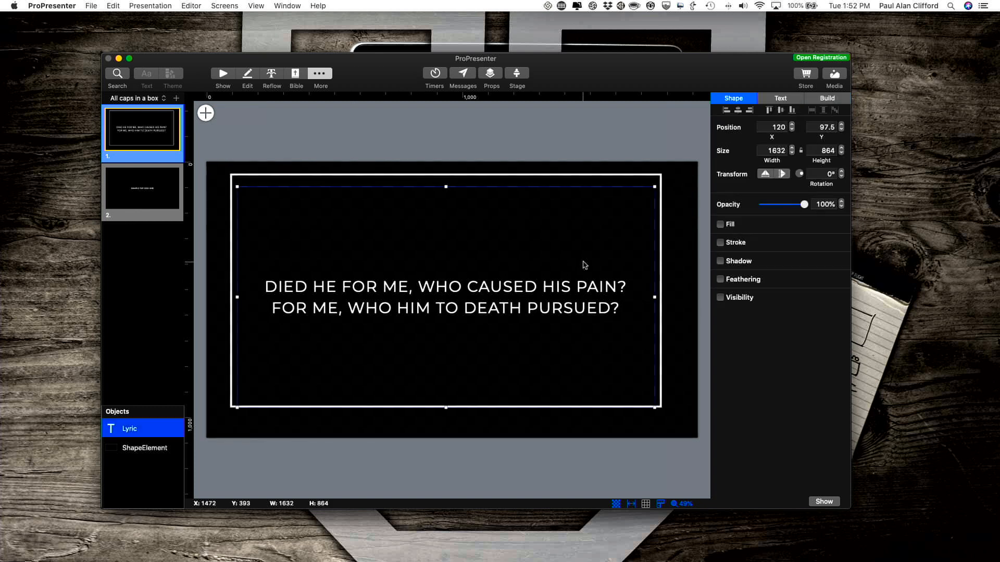
pyautogui.click(780, 97)
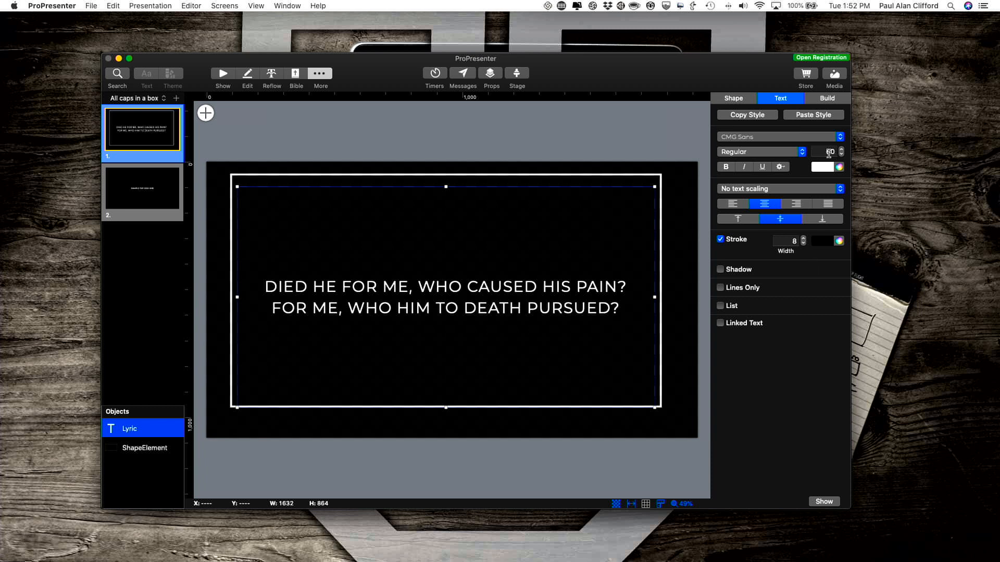
pyautogui.moveTo(183, 217)
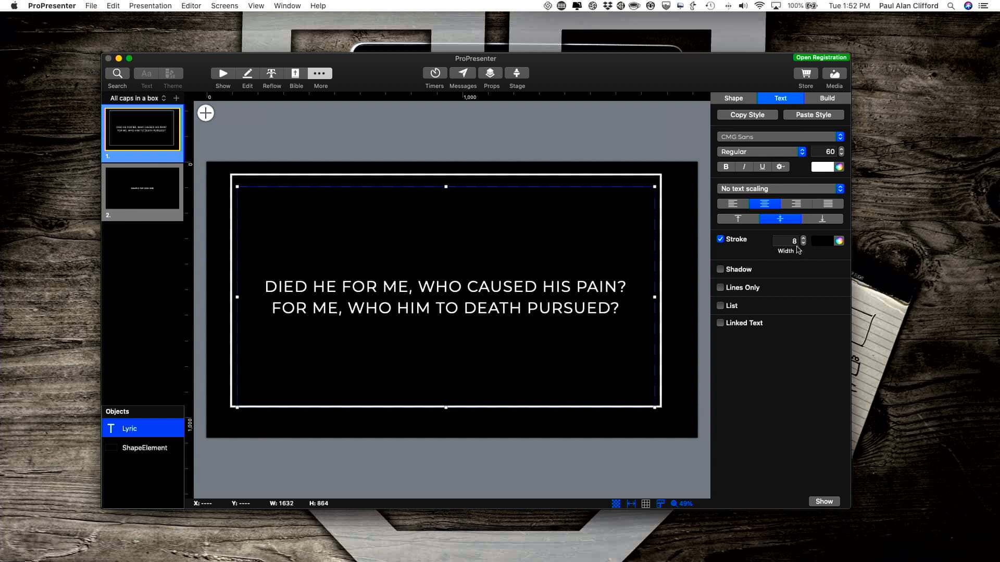
pyautogui.moveTo(197, 215)
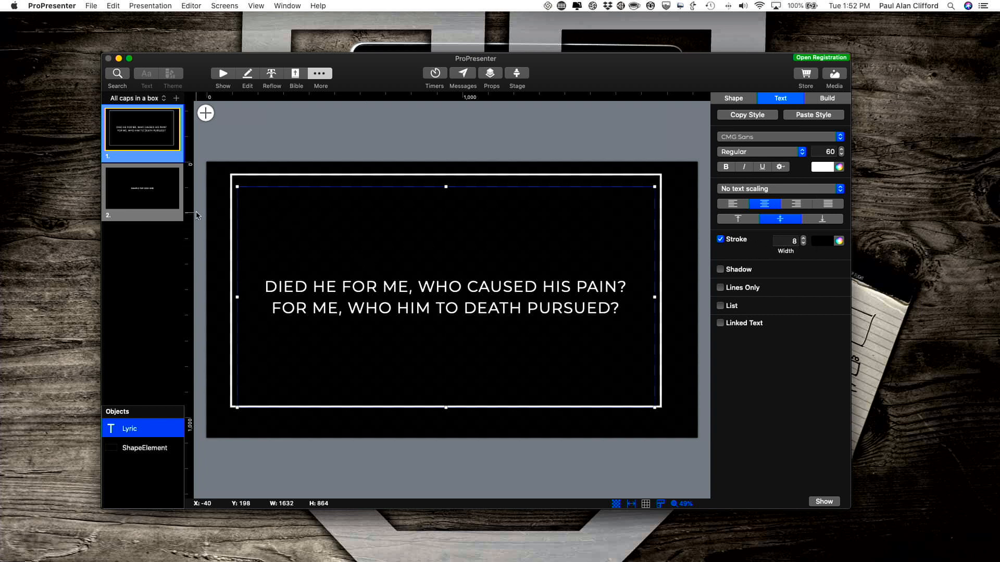
pyautogui.click(141, 187)
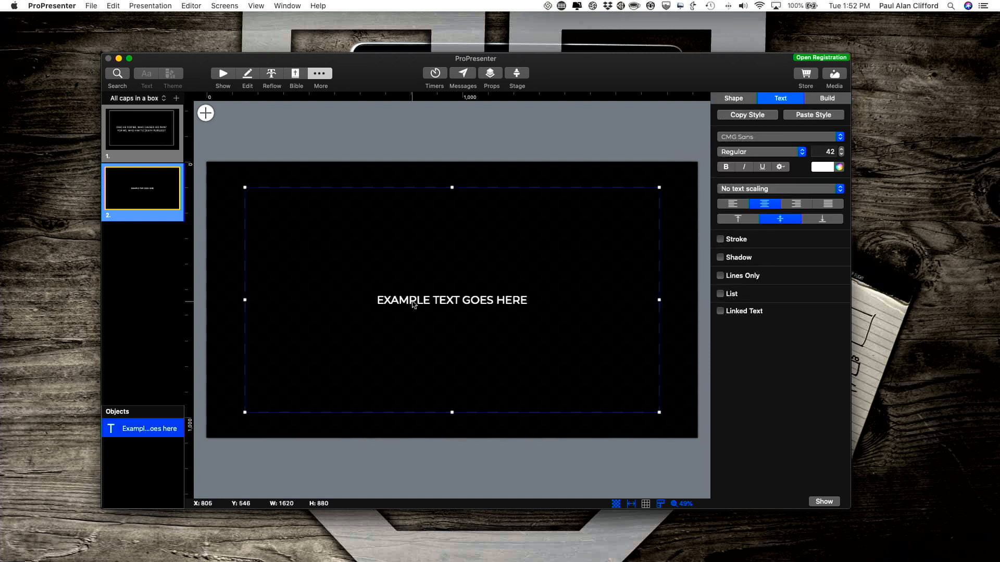
# Step: Make the example text size 60 with an 8-wide stroke, matching the first slide
pyautogui.doubleClick(413, 300)
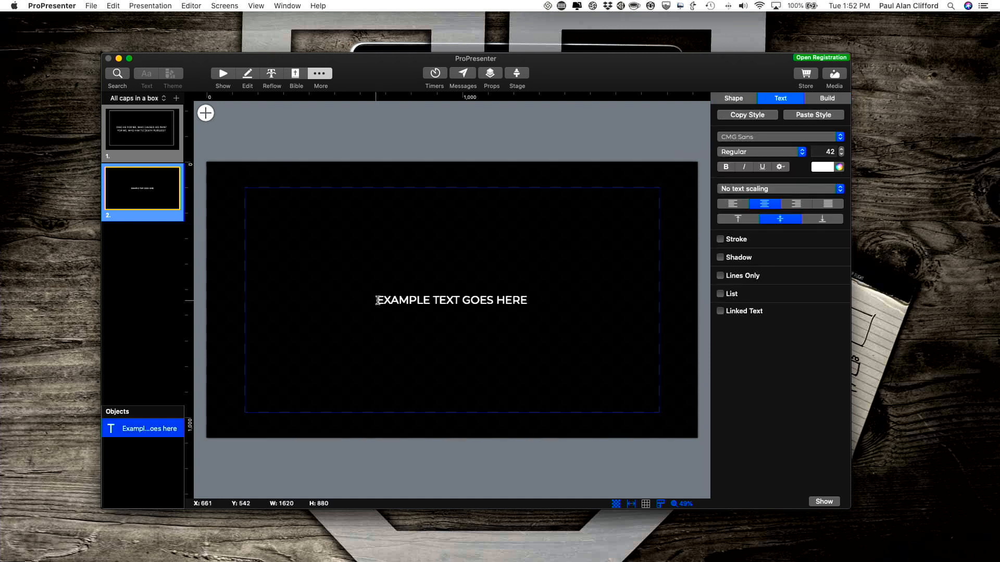
pyautogui.doubleClick(512, 300)
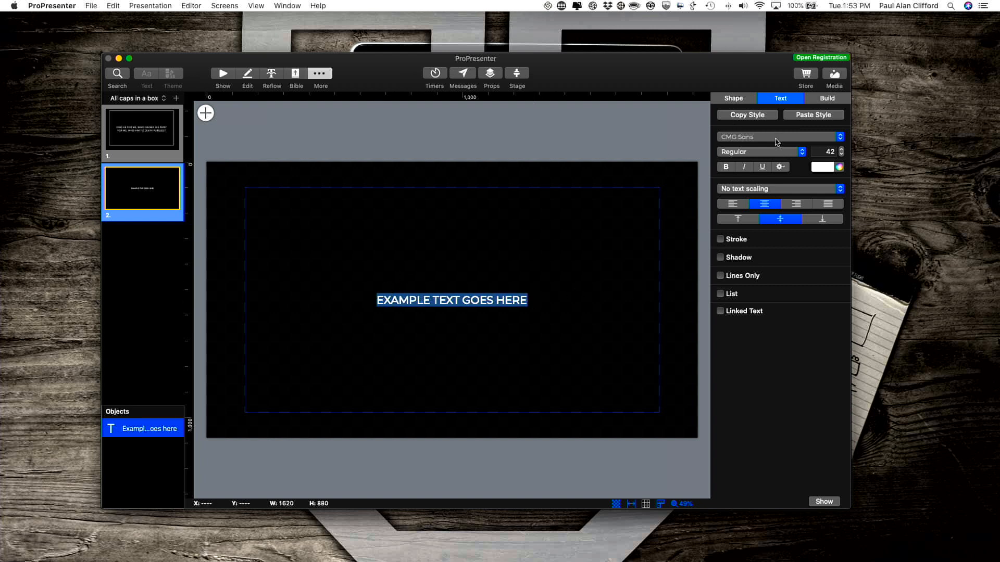
pyautogui.moveTo(842, 149)
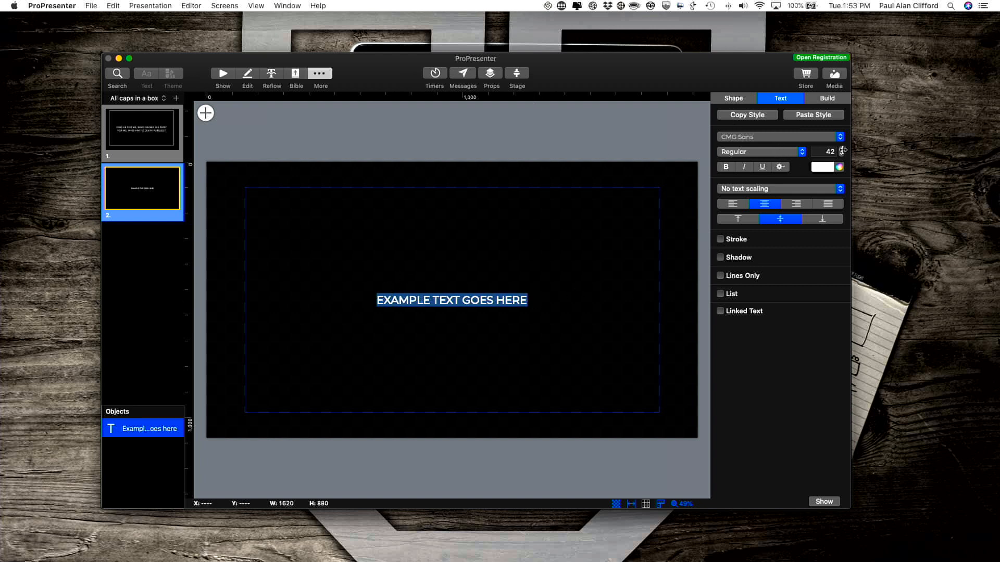
pyautogui.click(843, 148)
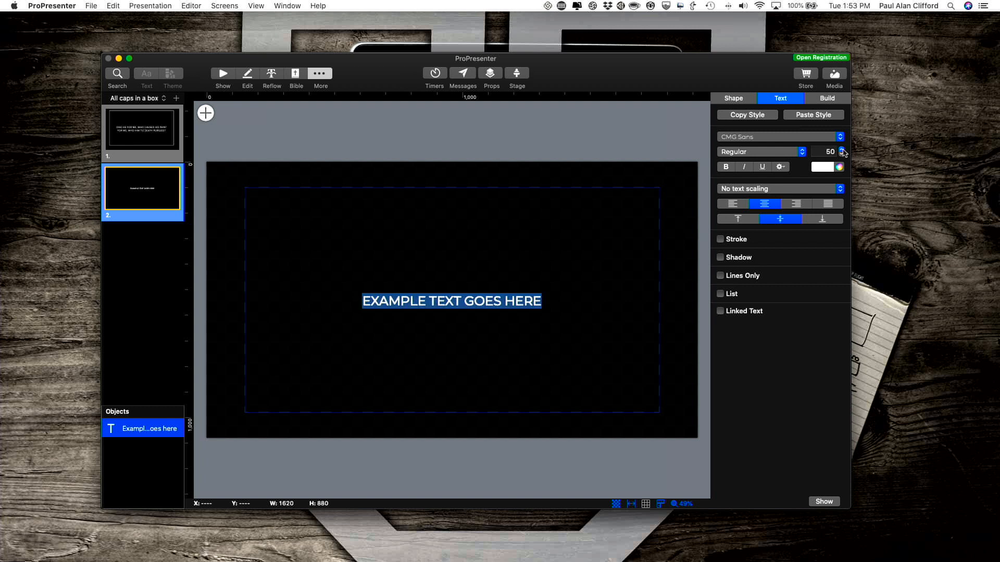
pyautogui.click(840, 149)
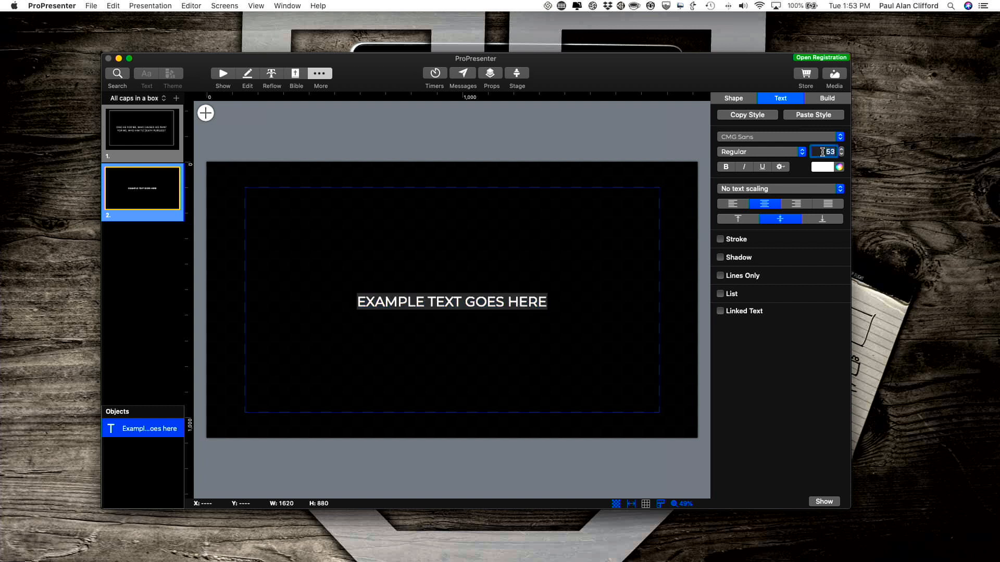
pyautogui.write('60')
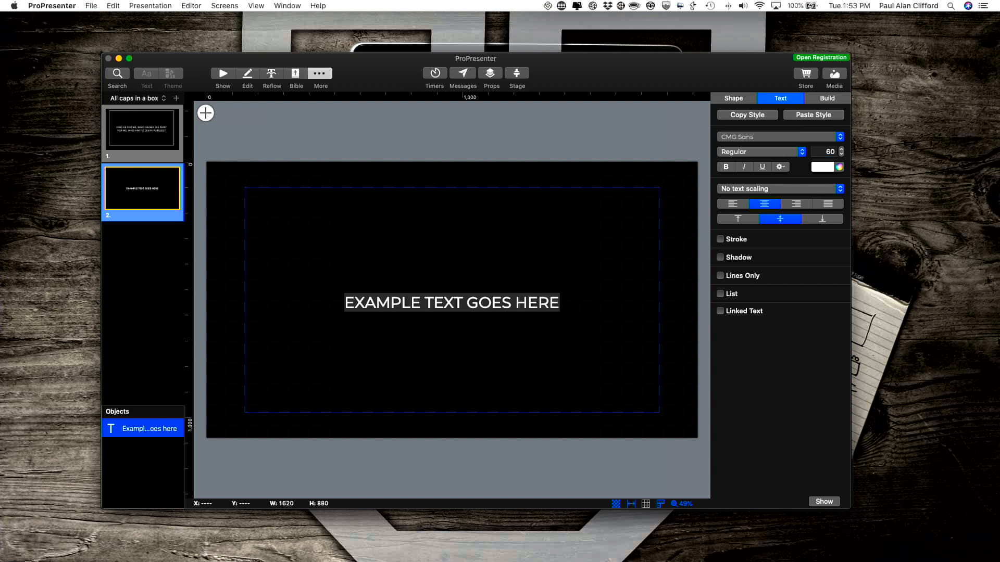
pyautogui.moveTo(719, 243)
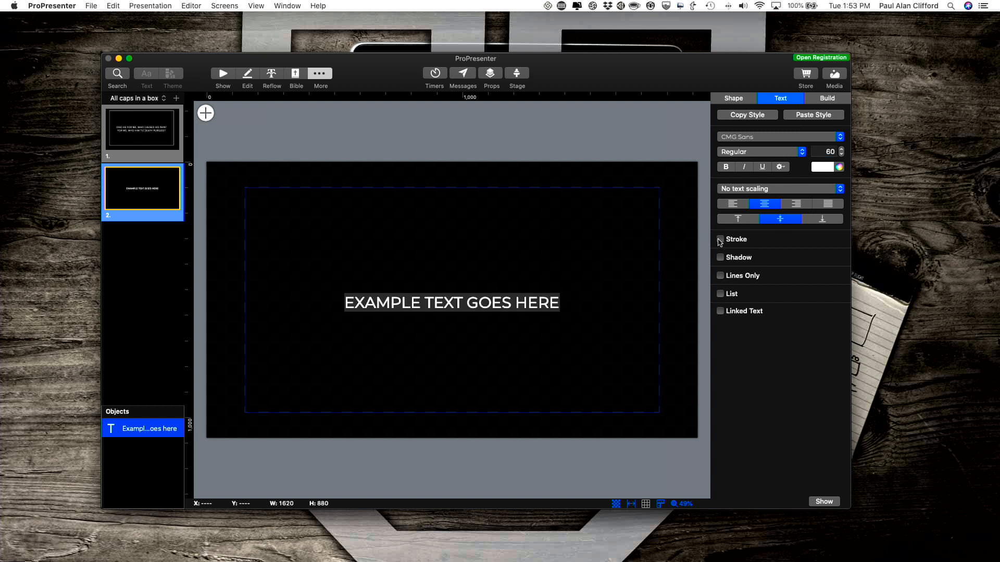
pyautogui.click(719, 239)
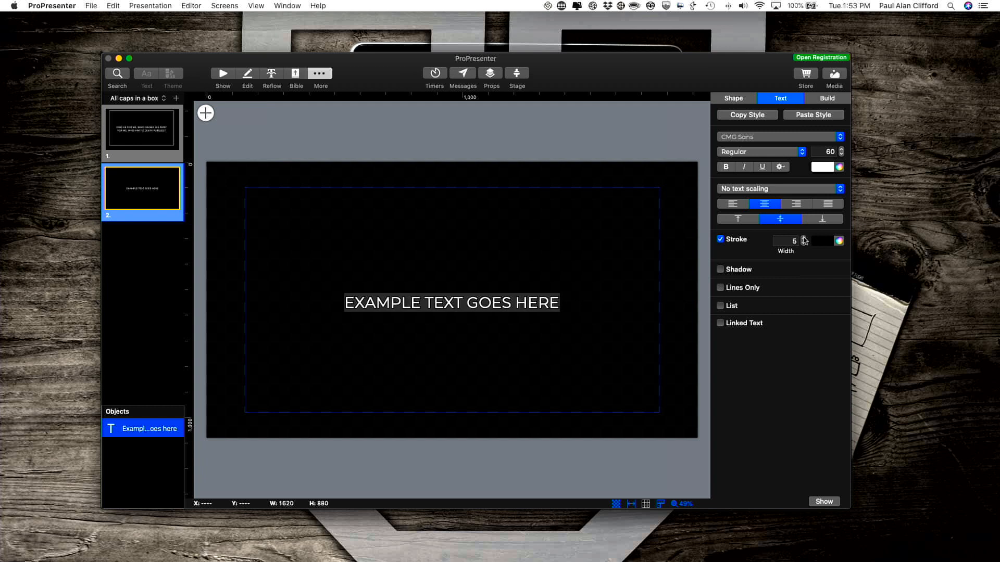
pyautogui.click(803, 237)
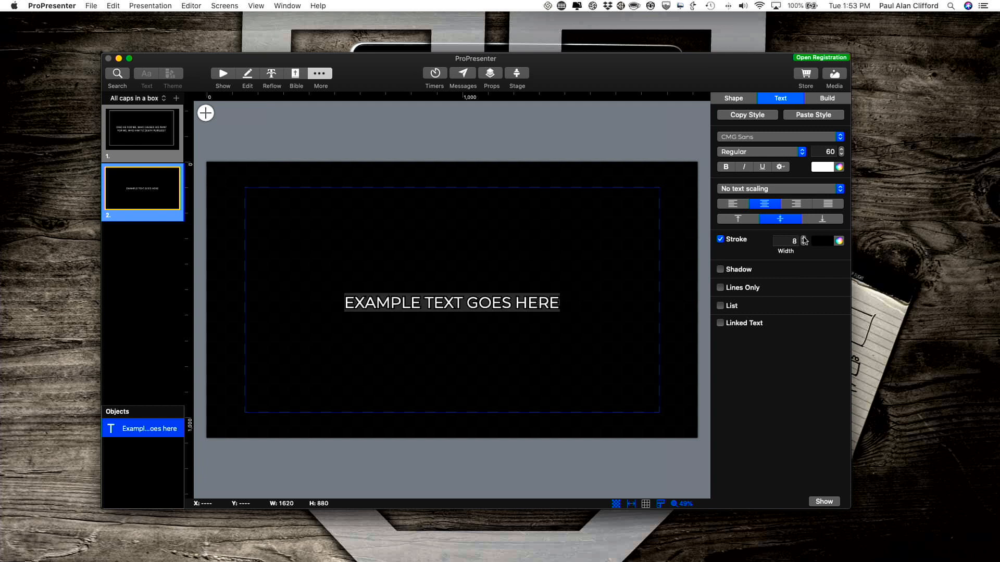
pyautogui.moveTo(782, 414)
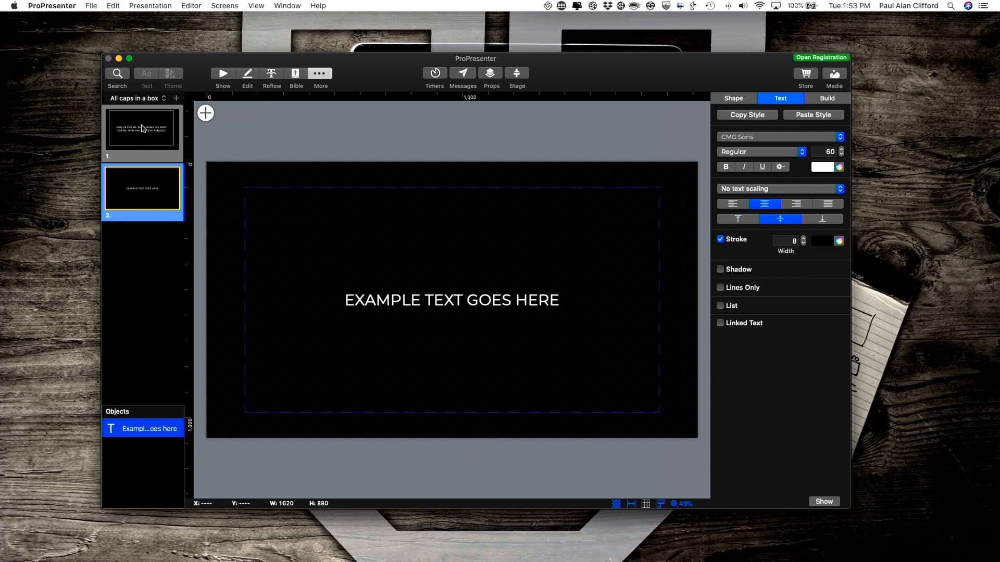
pyautogui.click(142, 131)
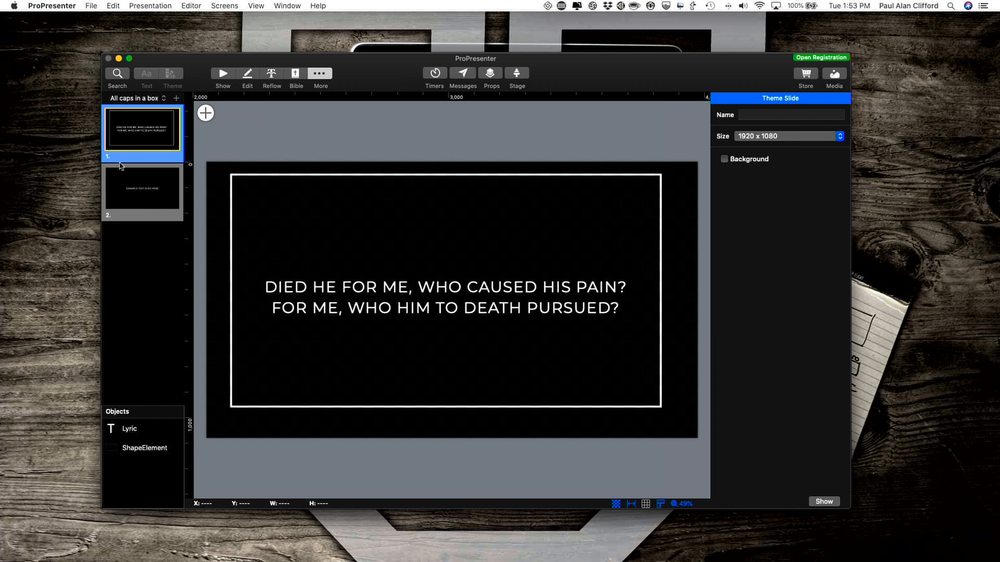
pyautogui.click(141, 187)
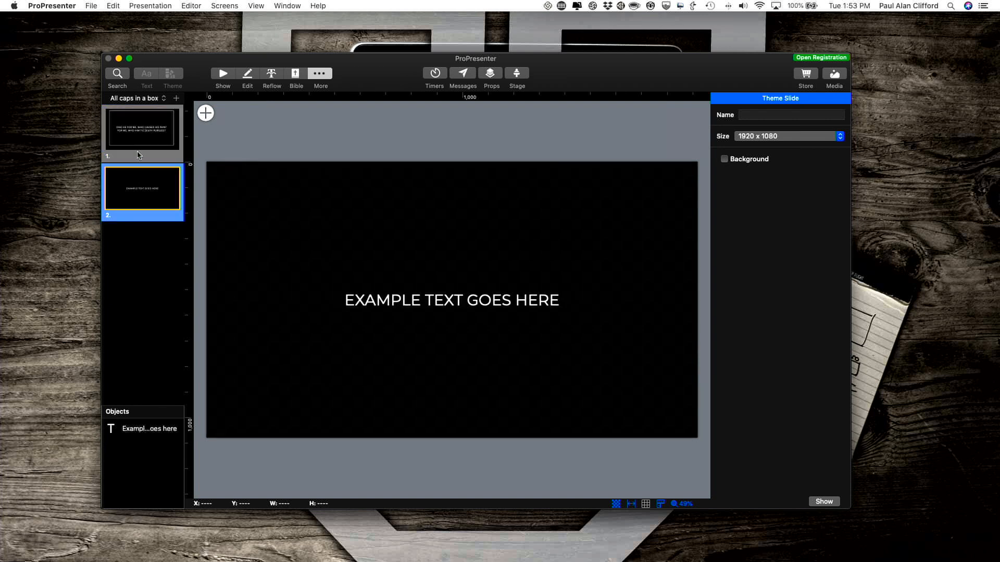
pyautogui.click(141, 129)
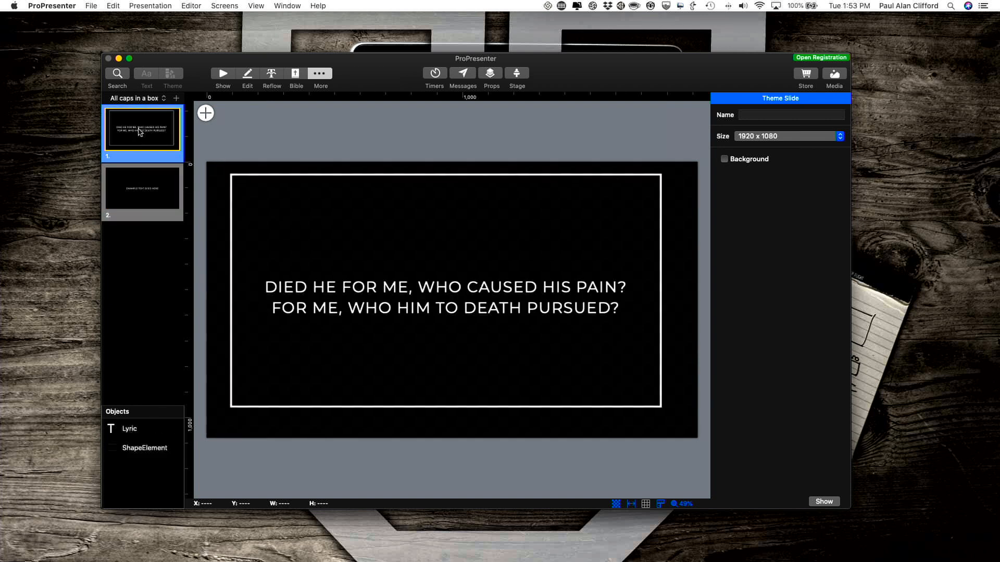
pyautogui.click(142, 187)
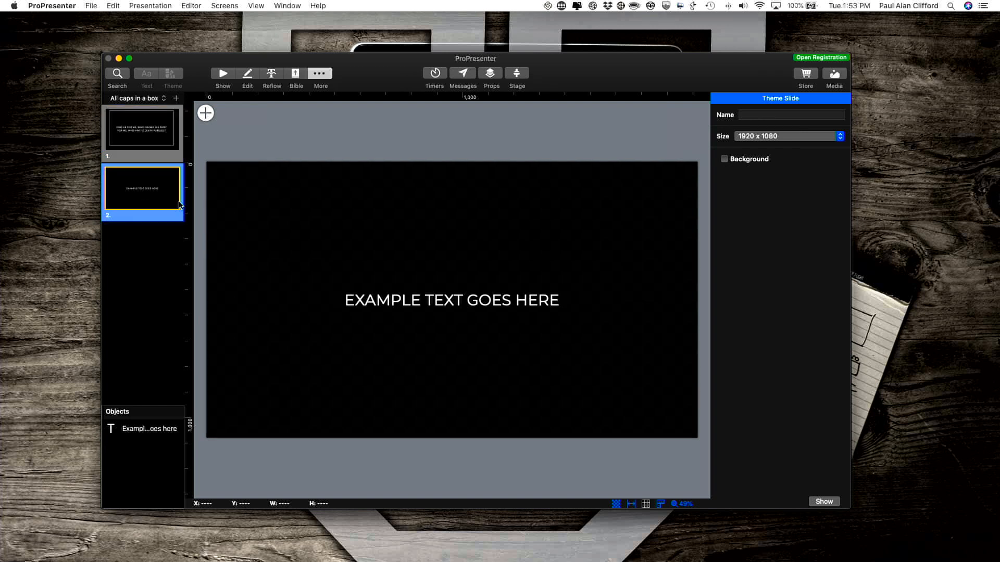
pyautogui.moveTo(245, 214)
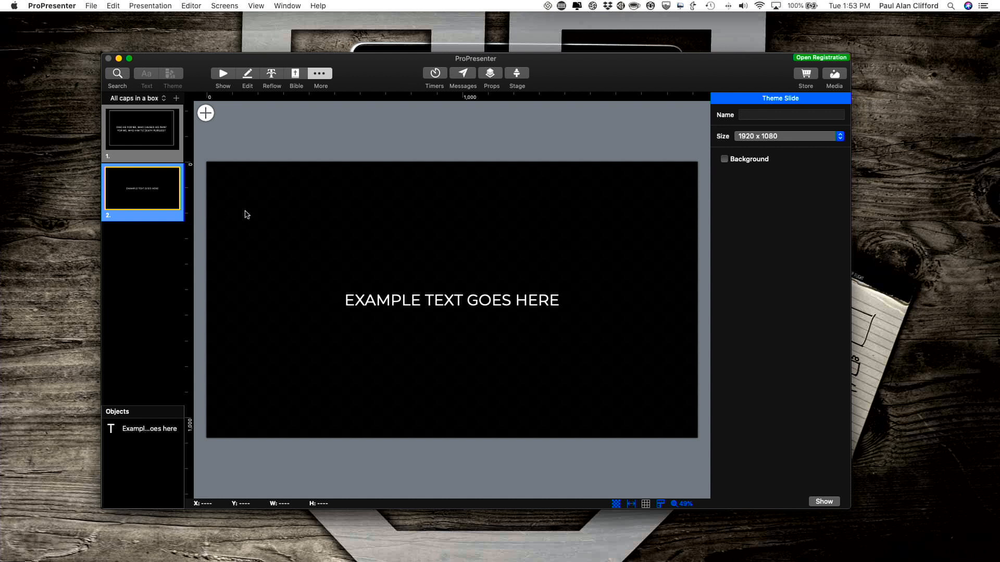
pyautogui.moveTo(222, 195)
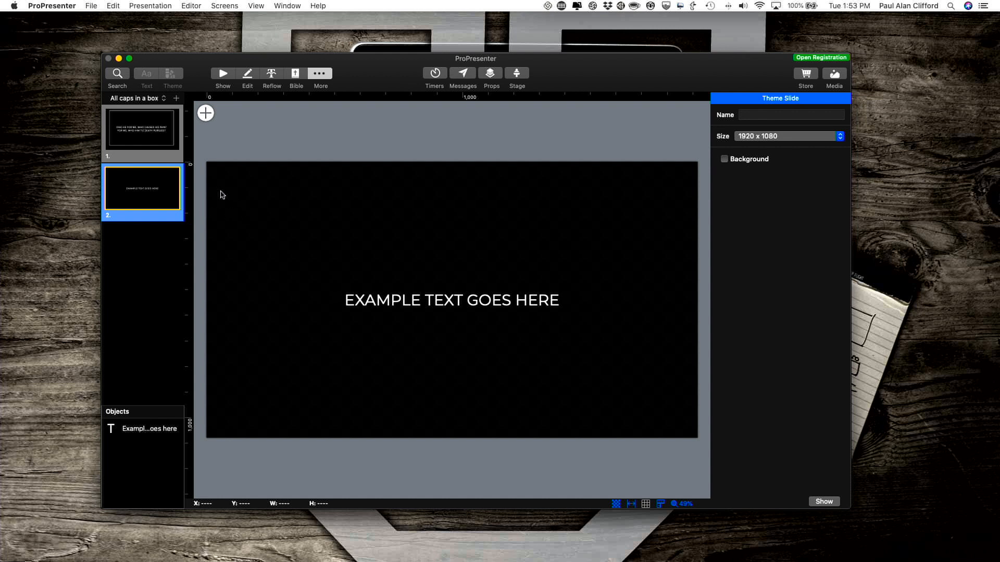
pyautogui.moveTo(228, 235)
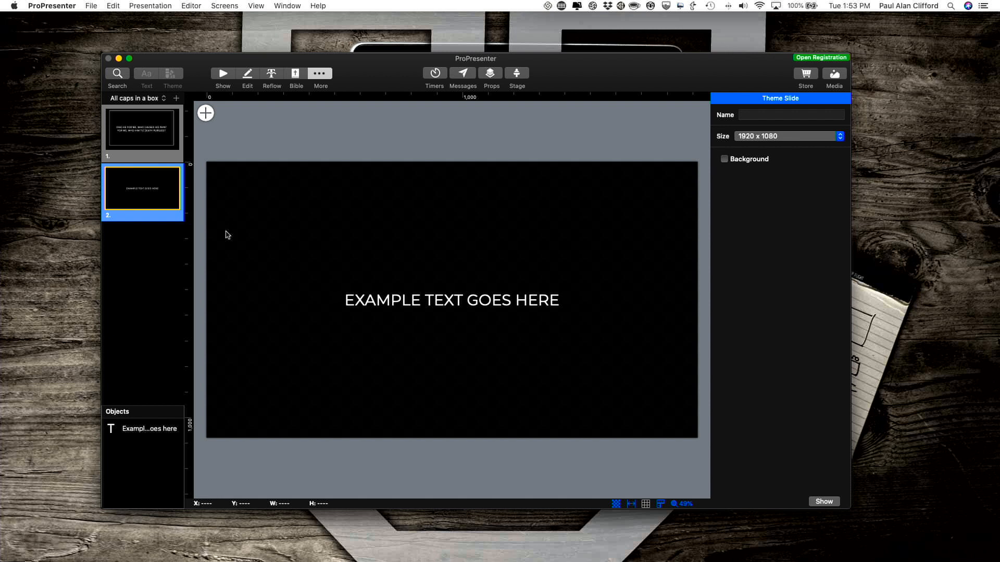
pyautogui.moveTo(357, 258)
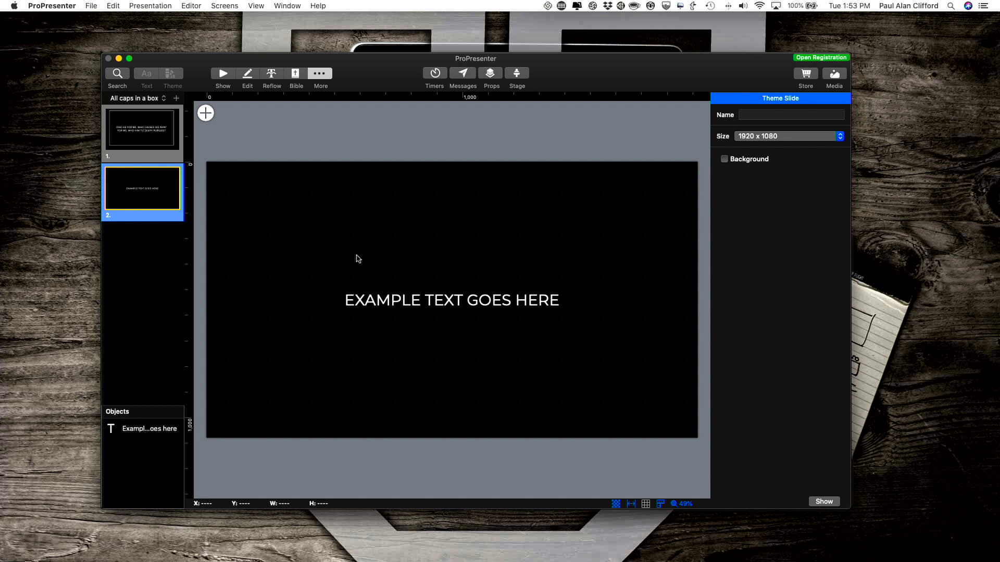
pyautogui.moveTo(152, 206)
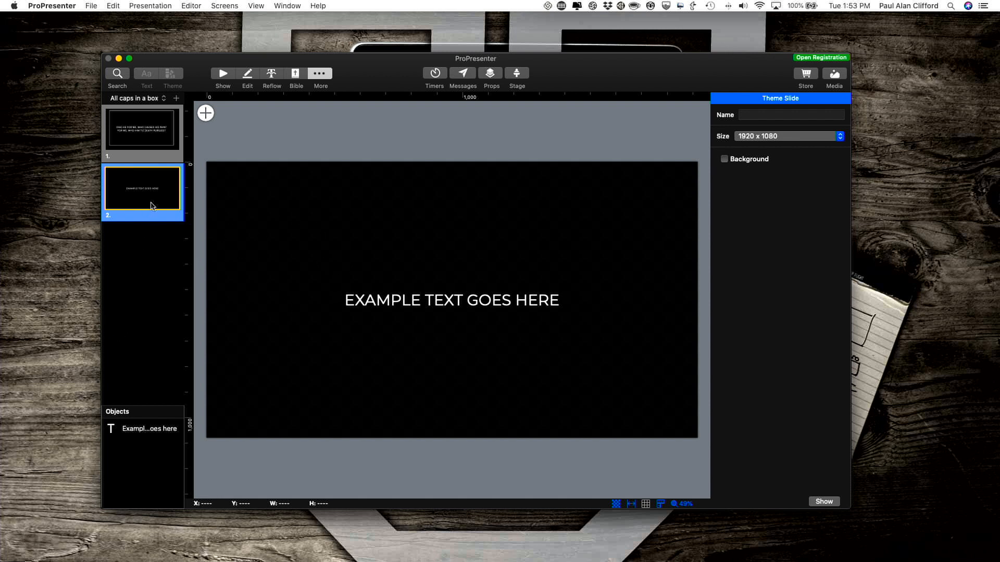
pyautogui.moveTo(146, 214)
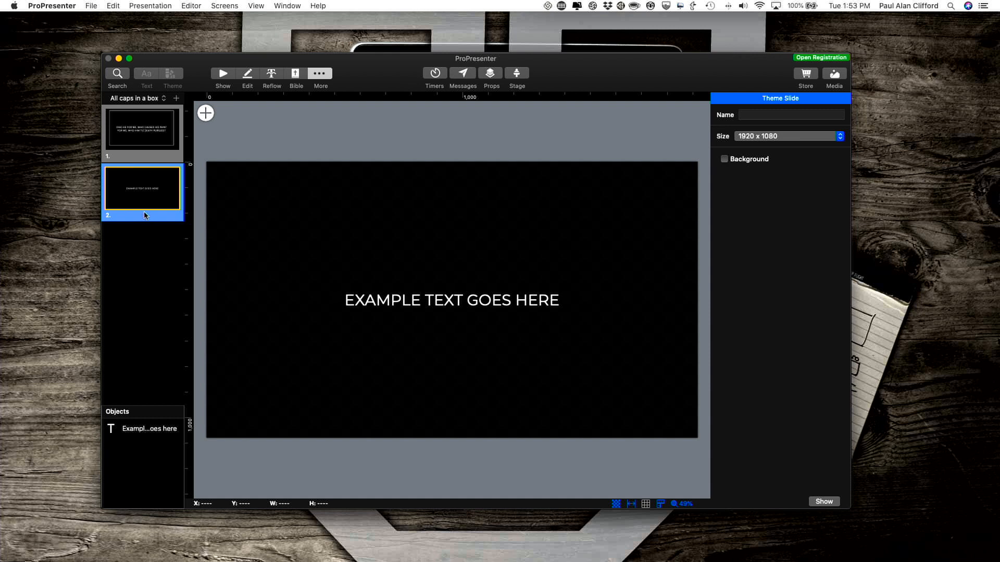
pyautogui.moveTo(269, 206)
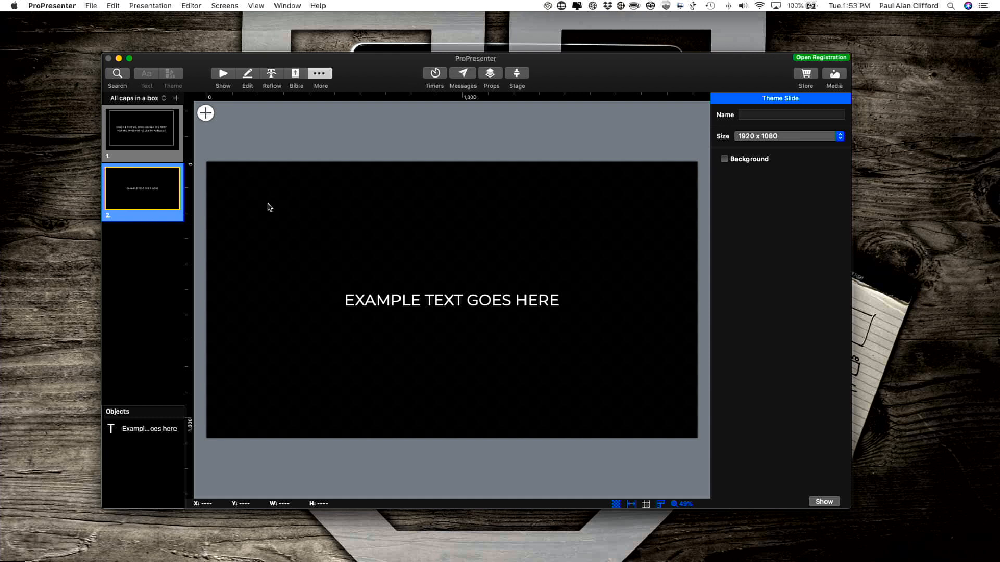
# Step: Name the first theme slide 'With box'
pyautogui.click(142, 129)
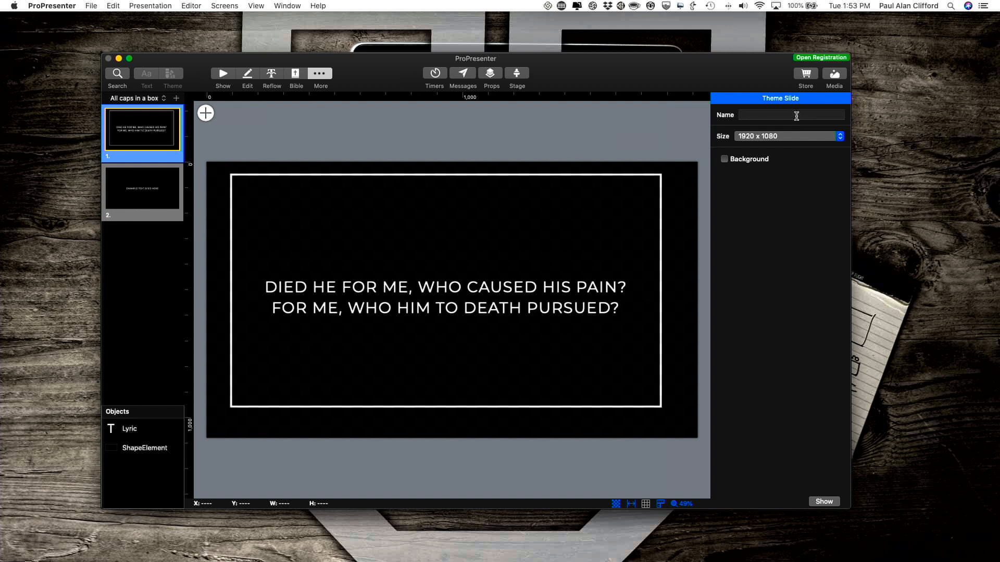
pyautogui.click(790, 115)
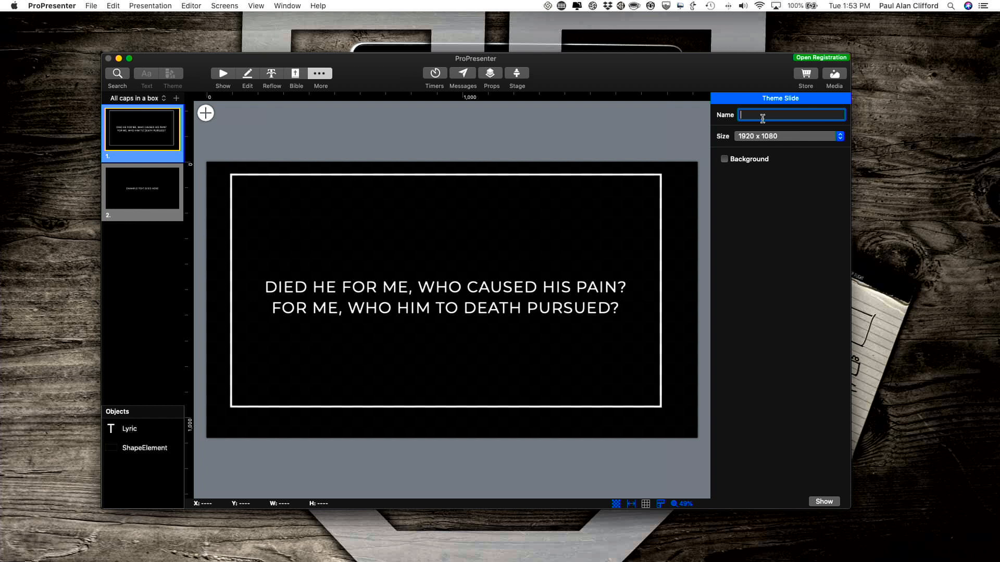
pyautogui.write('W')
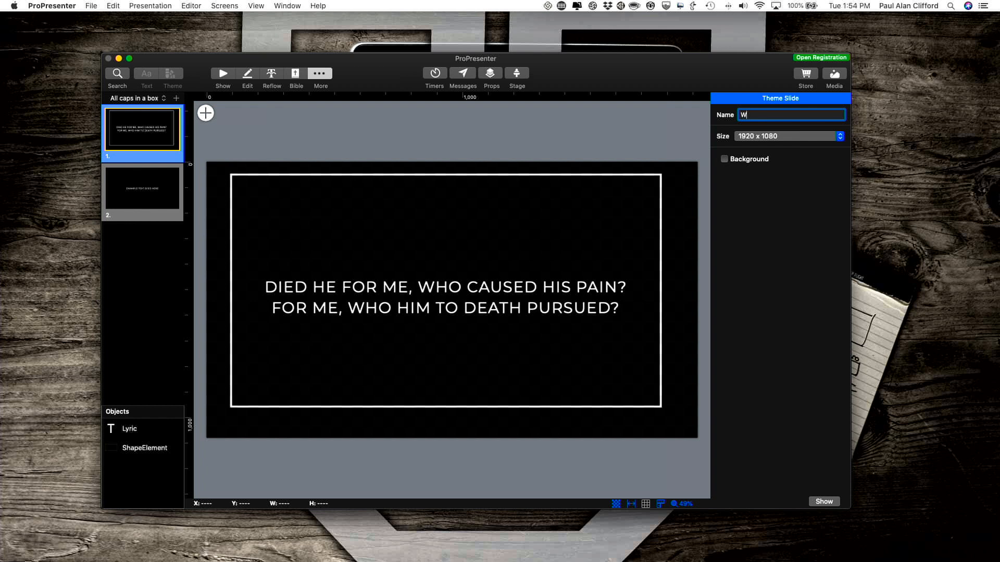
pyautogui.write('ith box')
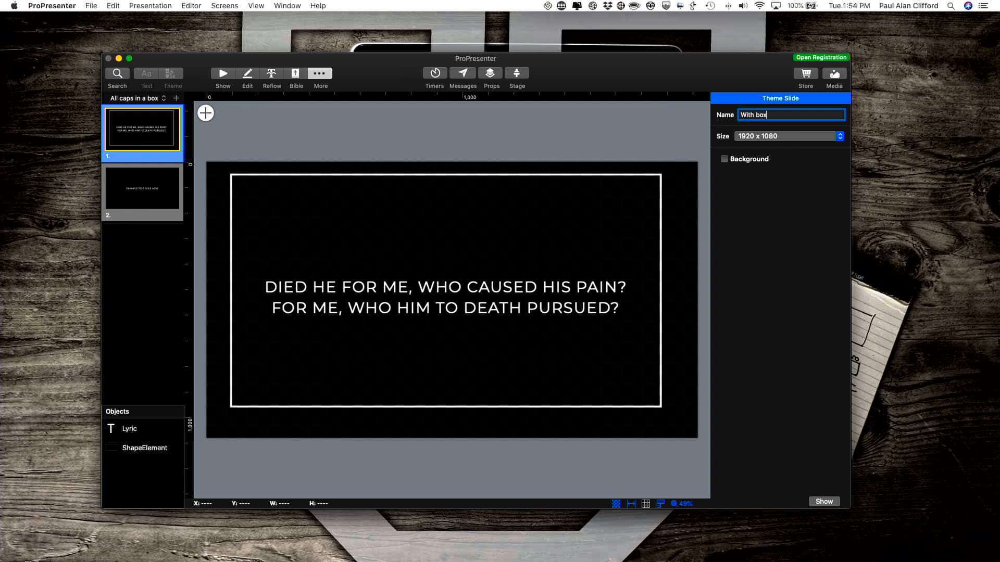
# Step: Name the second theme slide 'No box'
pyautogui.click(142, 186)
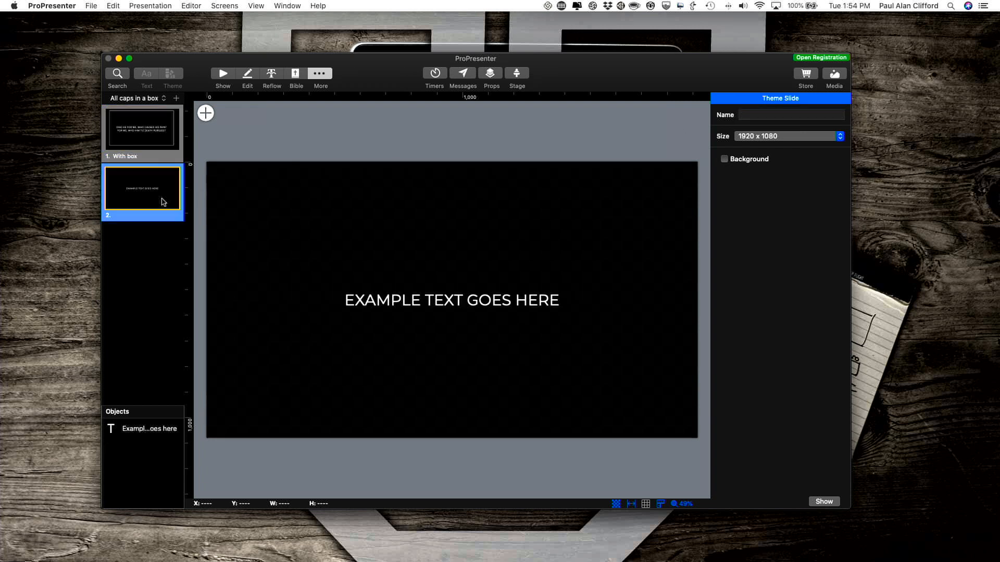
pyautogui.click(791, 114)
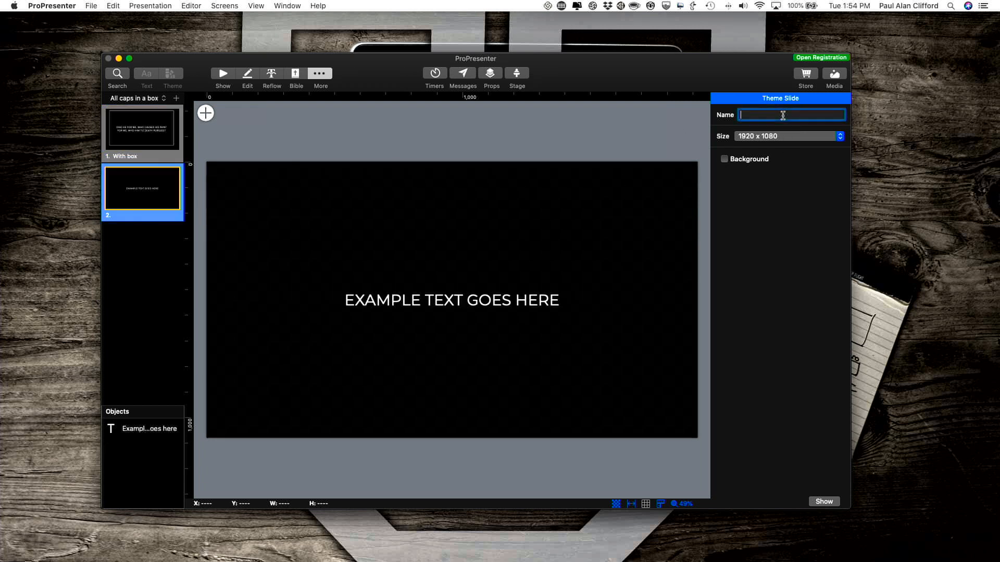
pyautogui.write('No')
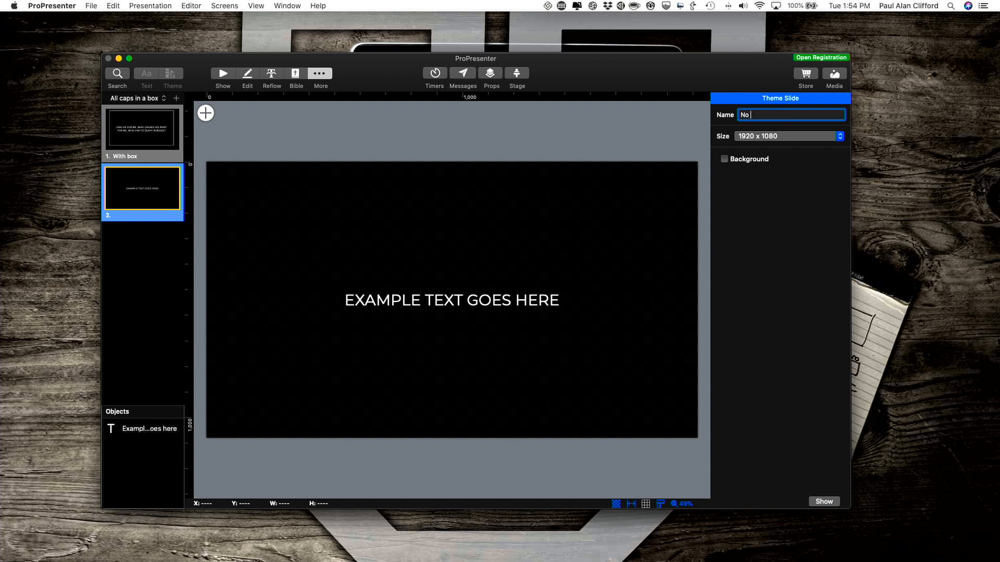
pyautogui.write('box')
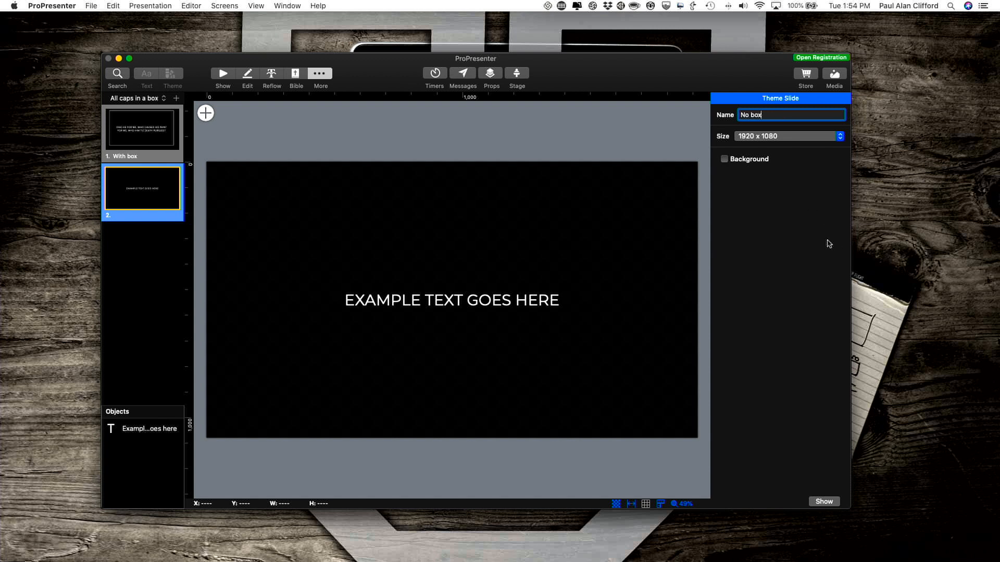
pyautogui.moveTo(222, 76)
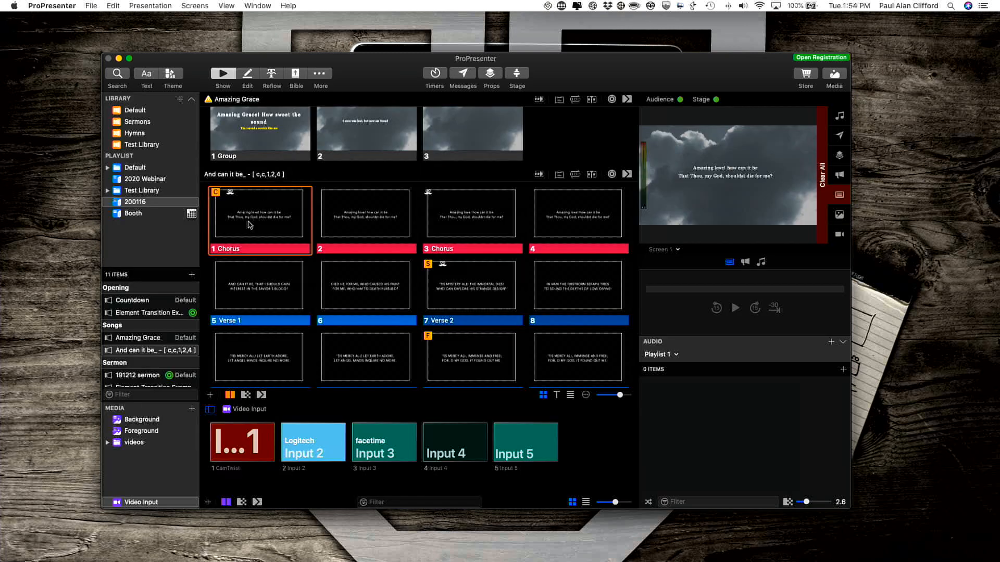
# Step: Apply the theme's 'No box' slide to the song's first Chorus slide
pyautogui.rightClick(260, 223)
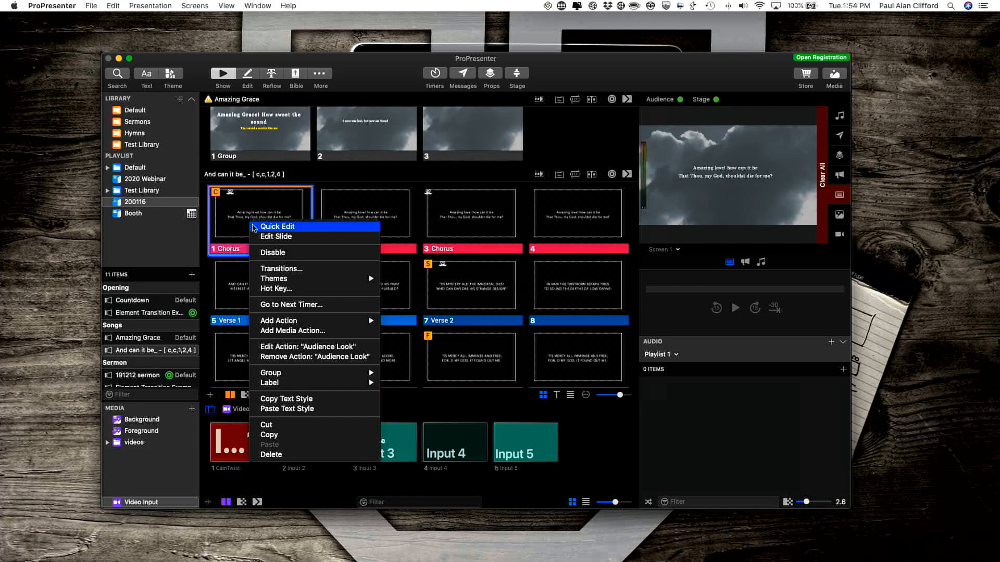
pyautogui.moveTo(277, 289)
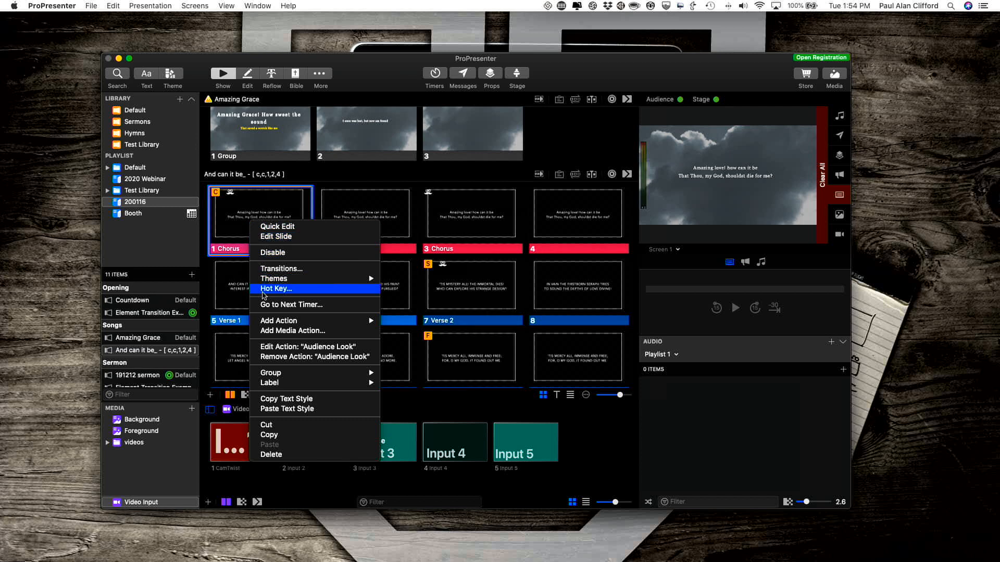
pyautogui.moveTo(356, 287)
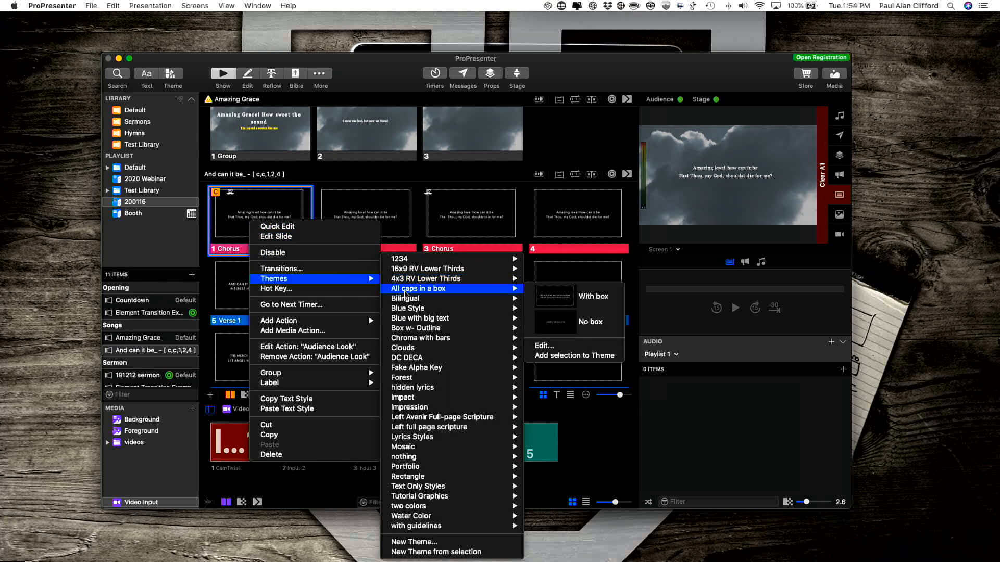
pyautogui.moveTo(452, 300)
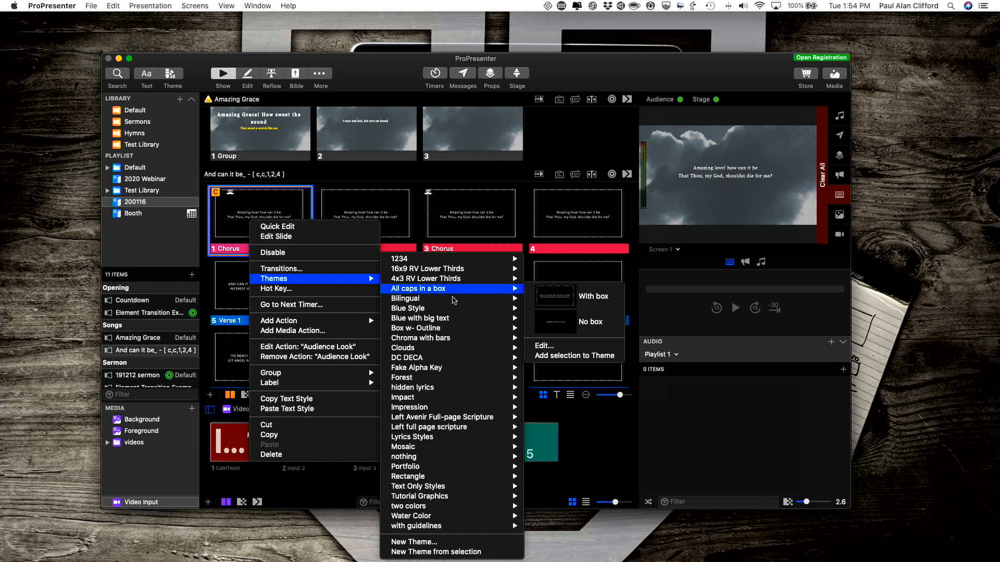
pyautogui.moveTo(574, 296)
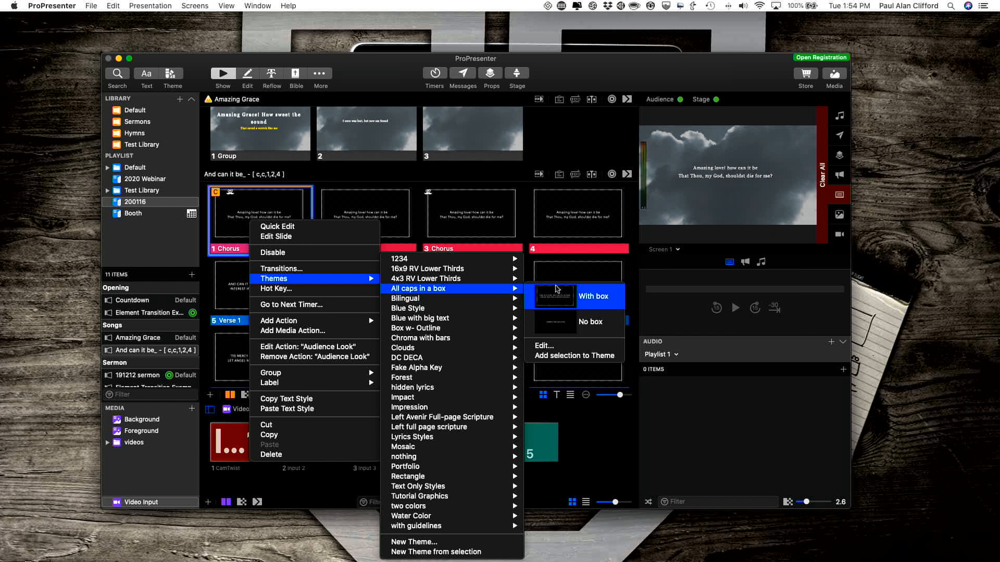
pyautogui.moveTo(566, 288)
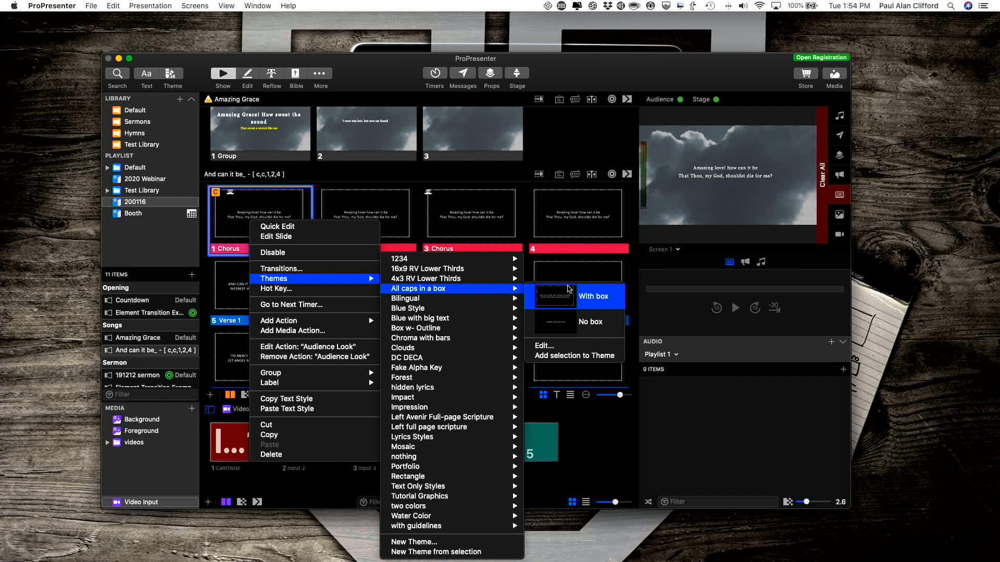
pyautogui.moveTo(573, 322)
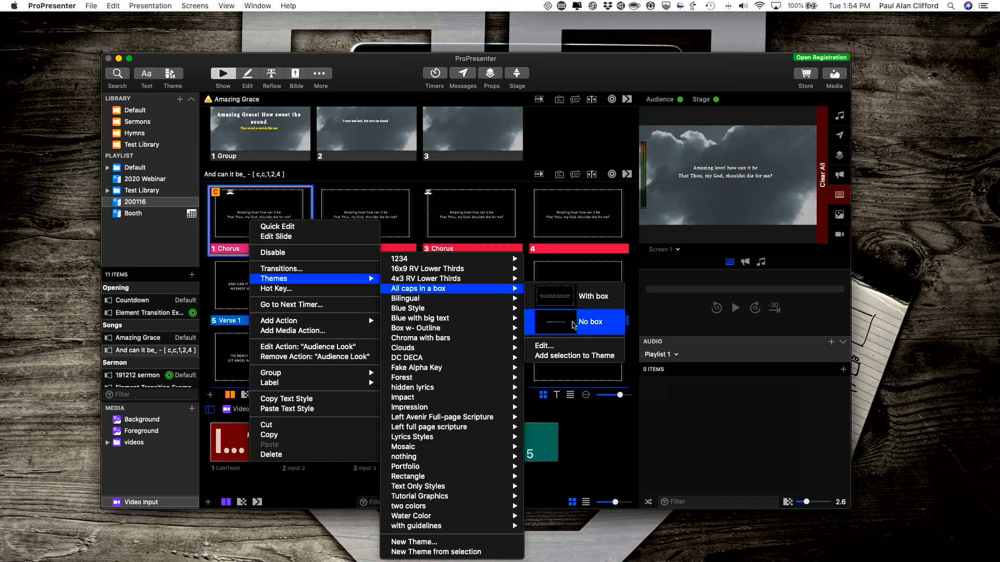
pyautogui.click(589, 322)
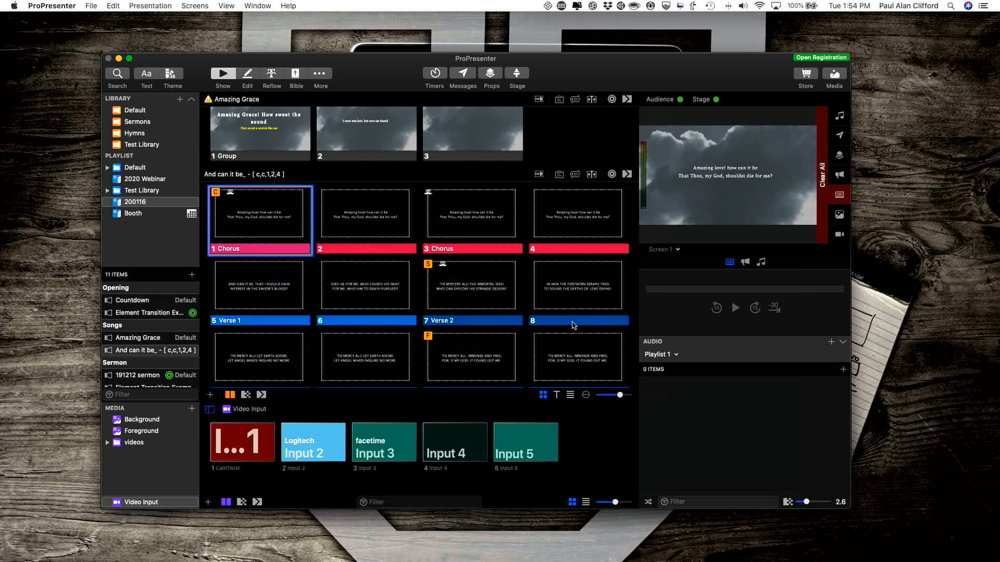
pyautogui.moveTo(297, 234)
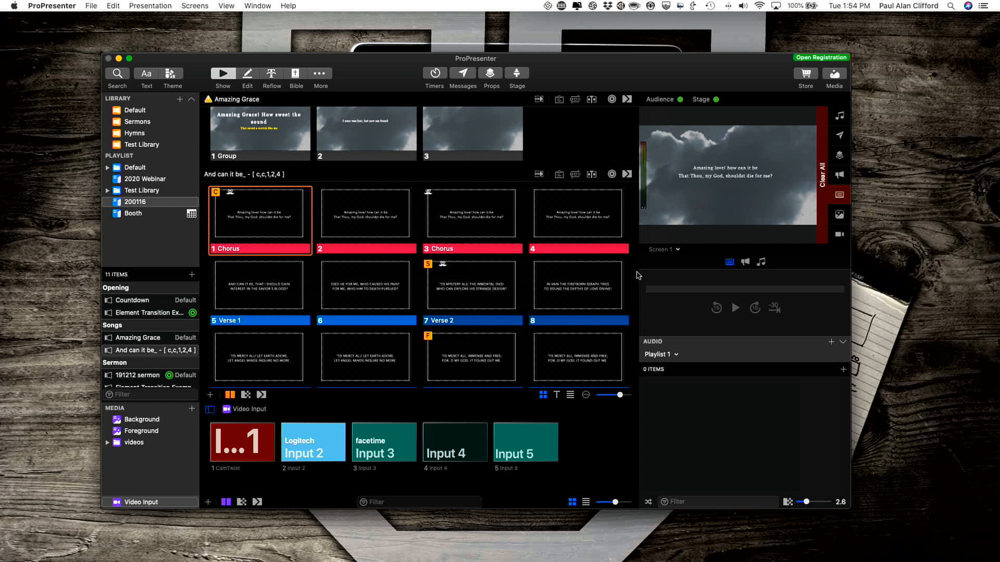
# Step: Preview Screen 2, showing the chorus lyric in all caps with no box
pyautogui.click(664, 249)
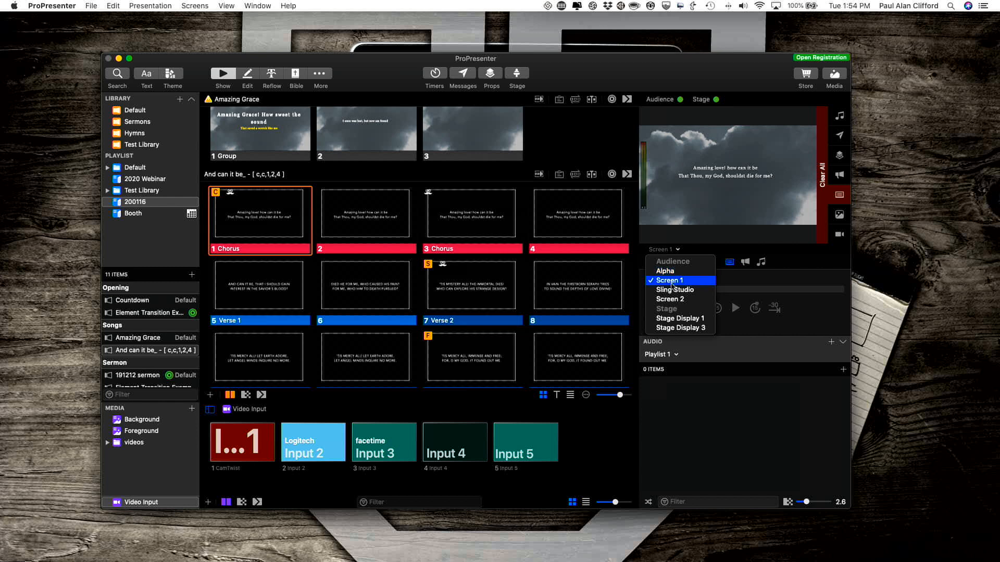
pyautogui.click(670, 299)
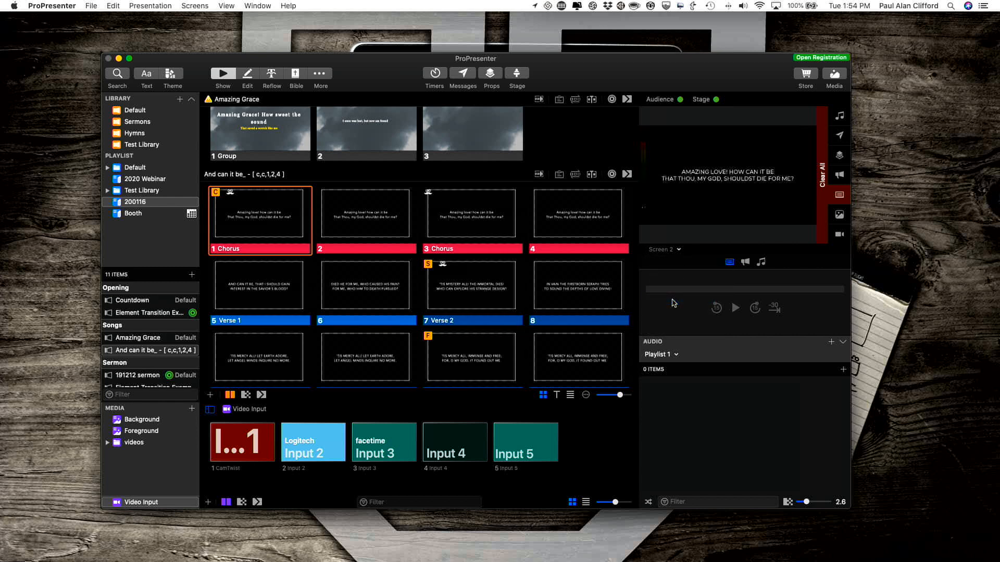
pyautogui.moveTo(730, 174)
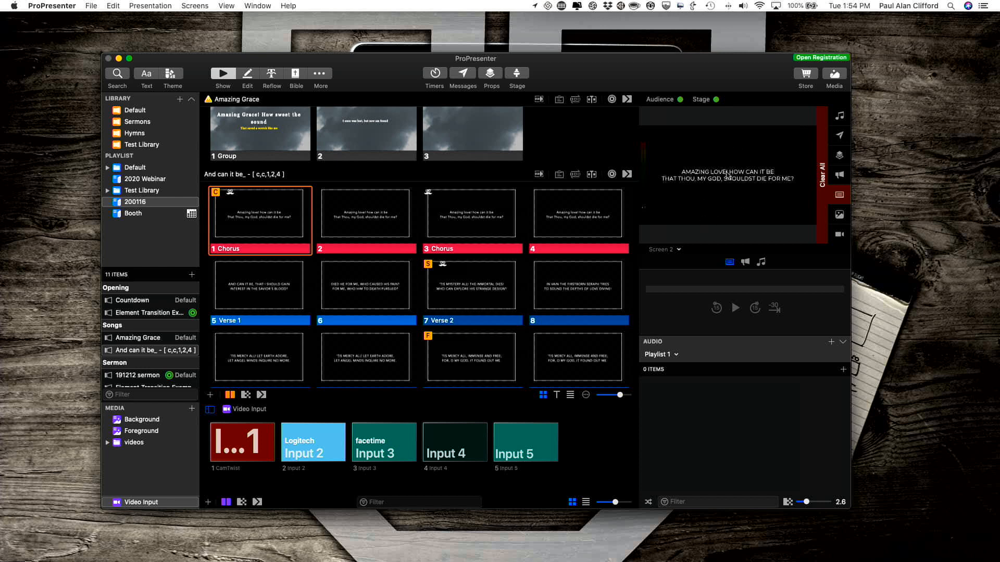
pyautogui.moveTo(389, 72)
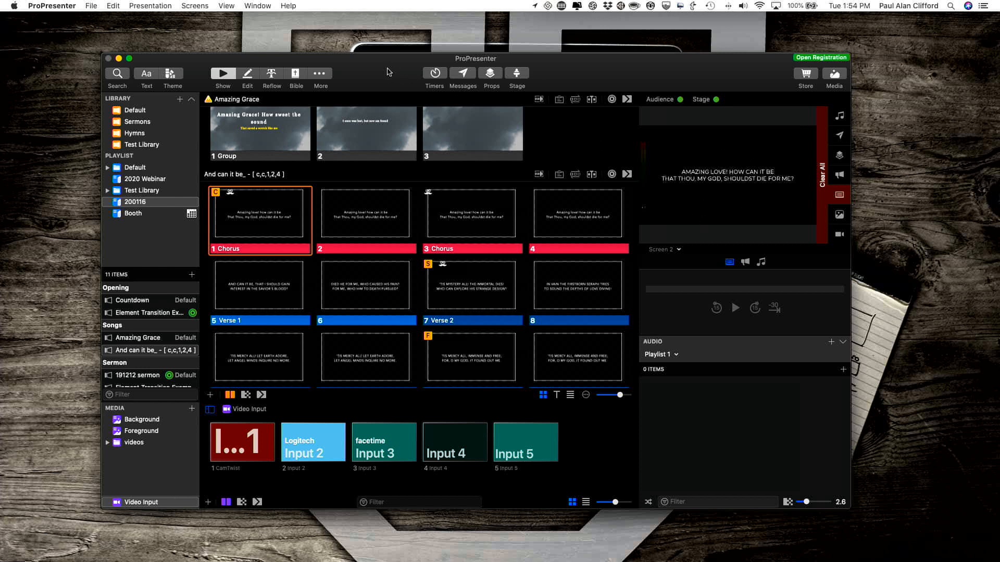
pyautogui.click(195, 6)
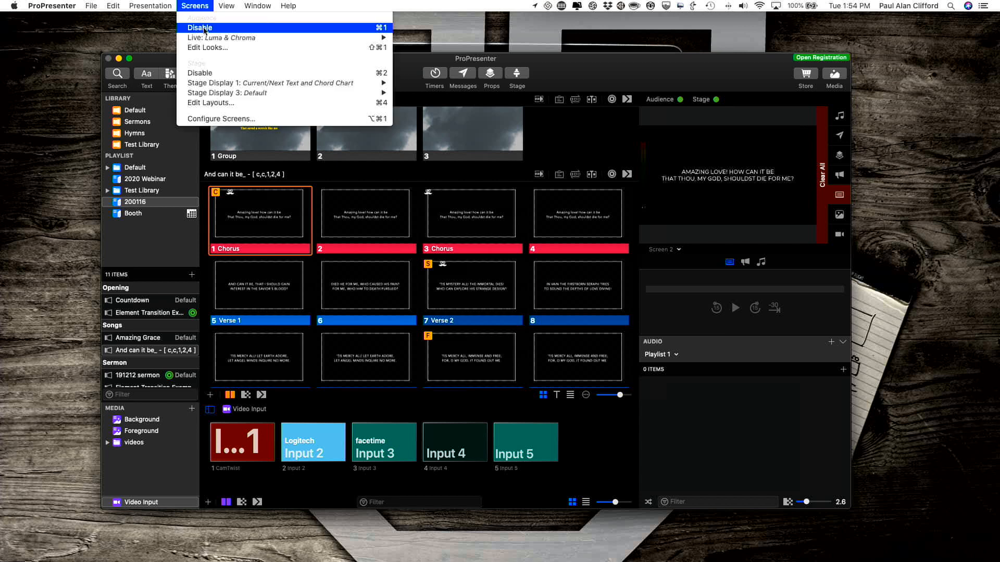
pyautogui.moveTo(439, 61)
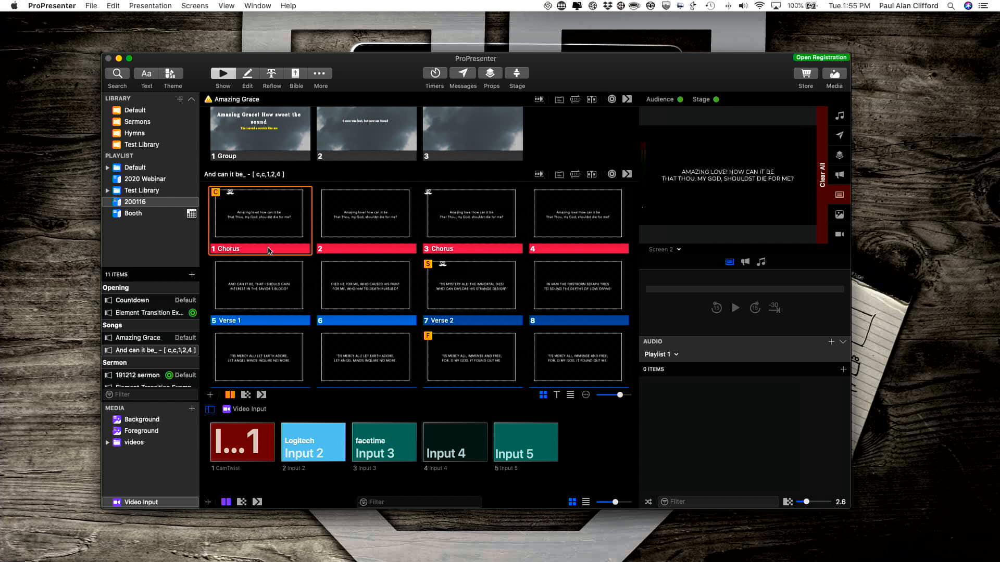
pyautogui.moveTo(273, 237)
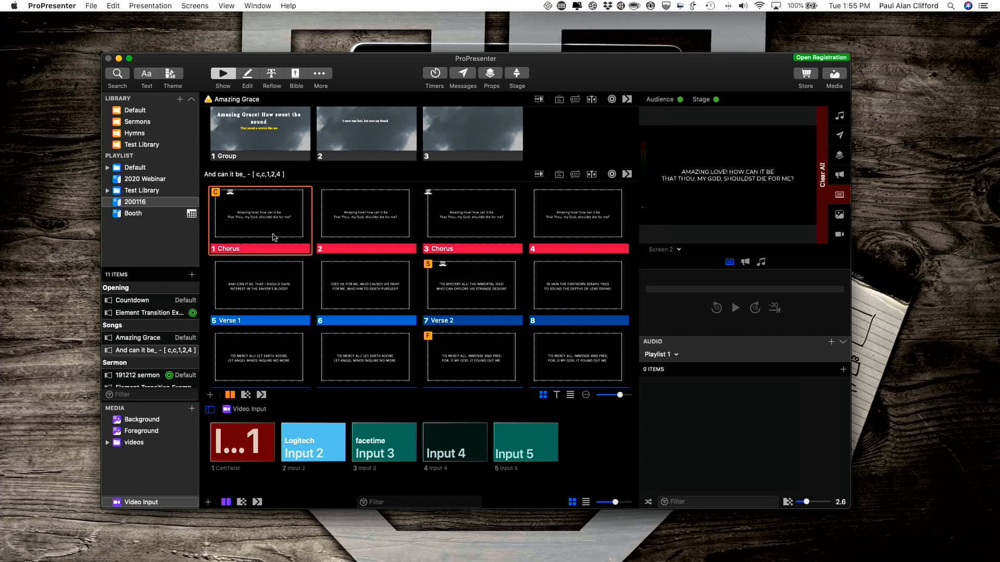
pyautogui.moveTo(248, 234)
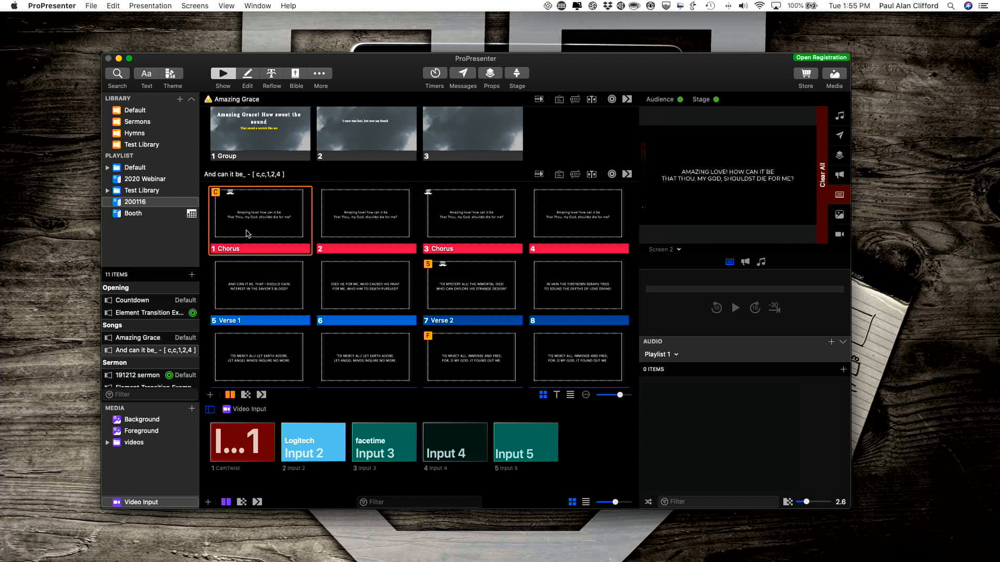
pyautogui.moveTo(745, 186)
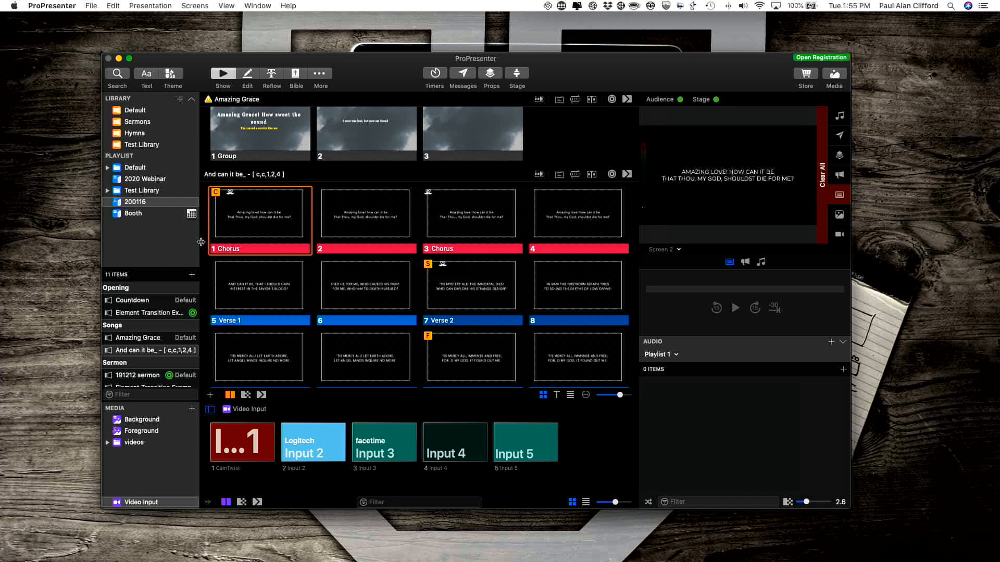
pyautogui.moveTo(264, 228)
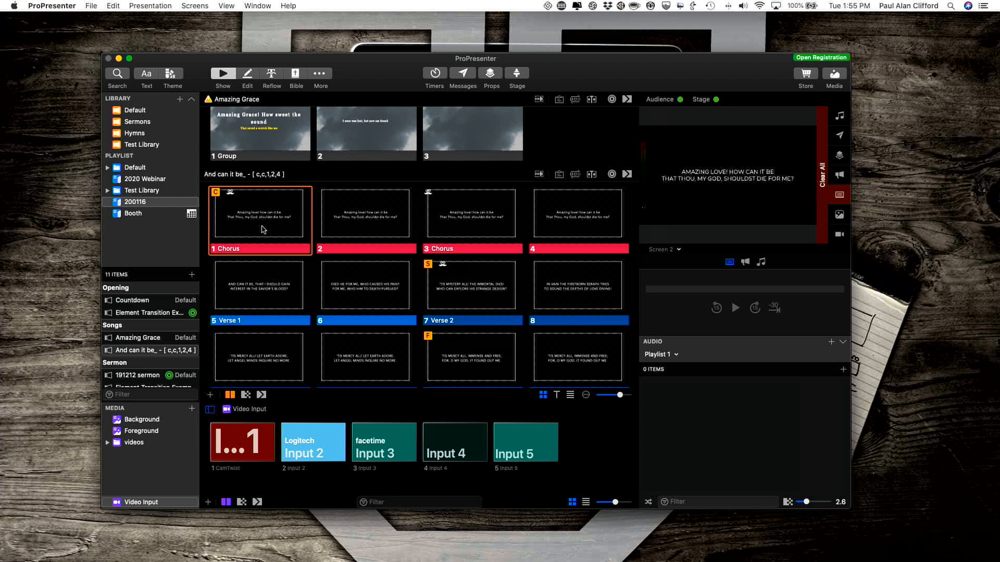
pyautogui.moveTo(351, 239)
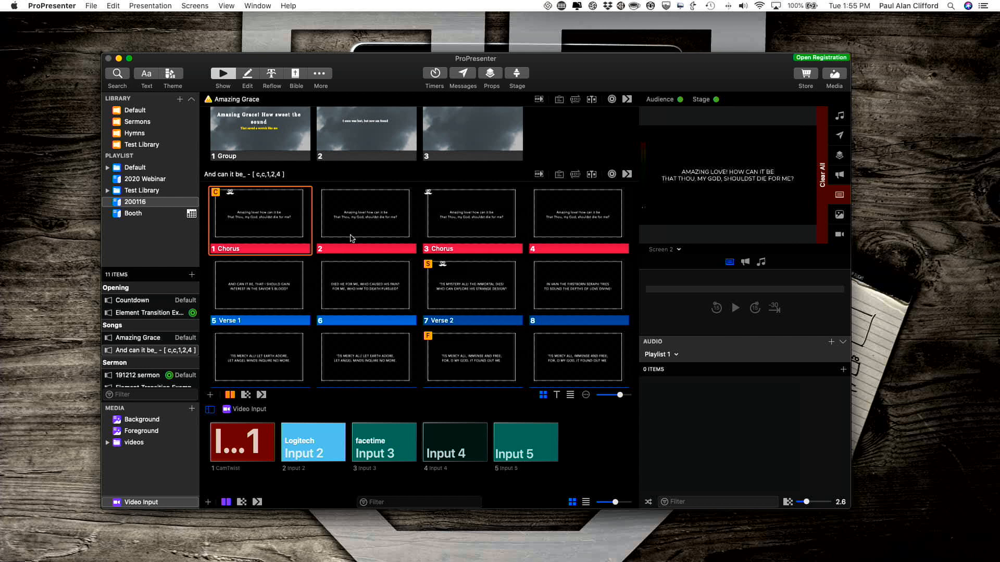
pyautogui.moveTo(347, 235)
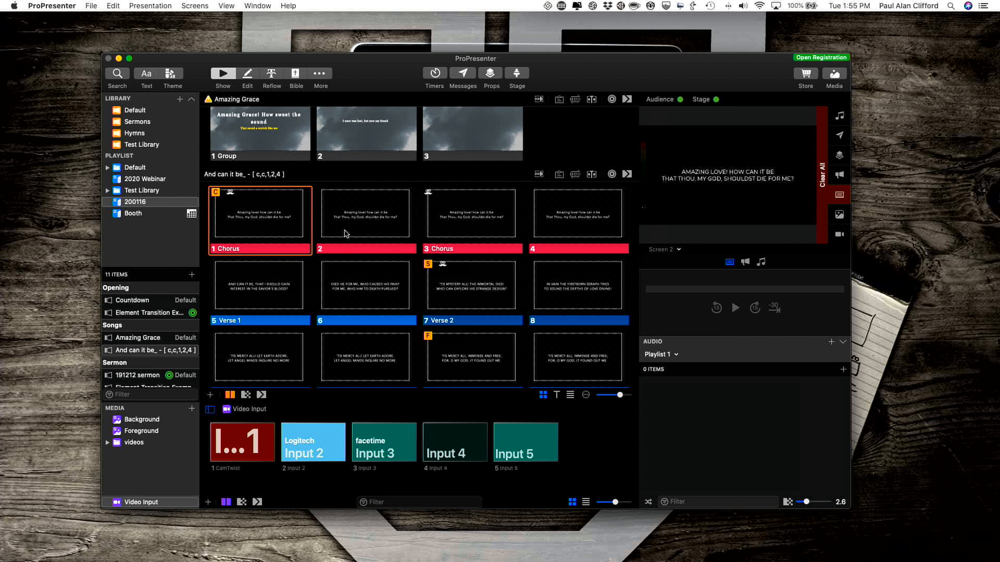
pyautogui.moveTo(364, 230)
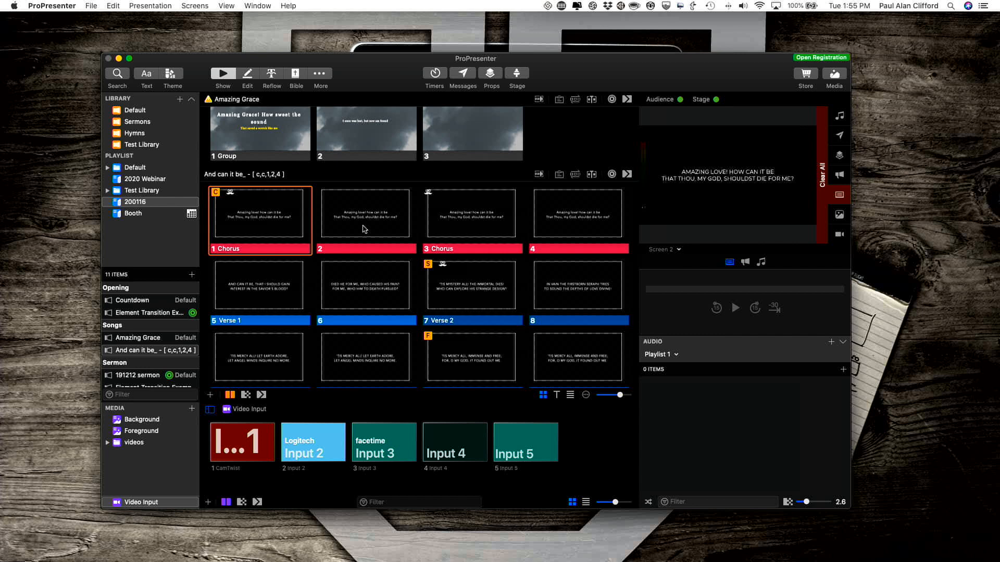
pyautogui.moveTo(353, 265)
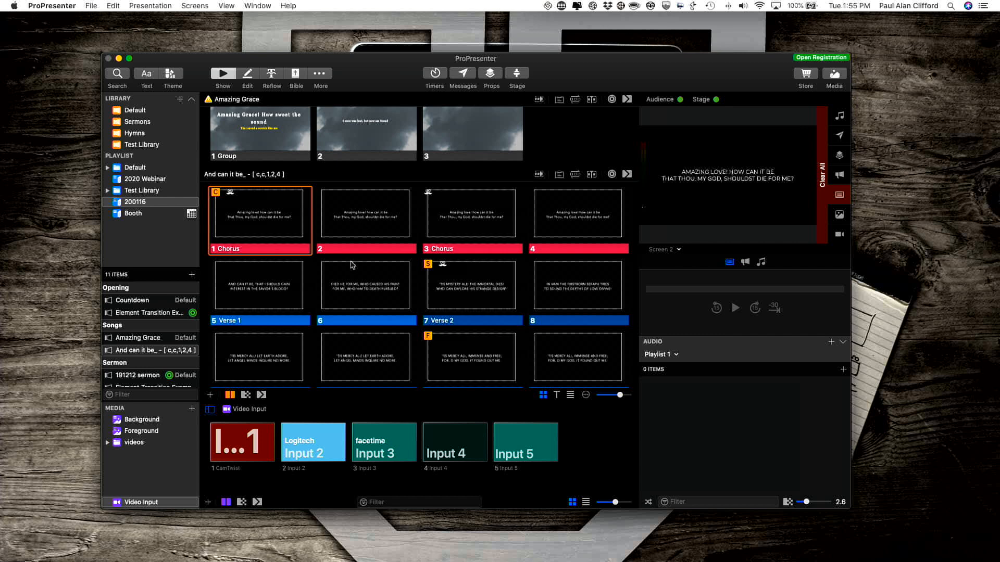